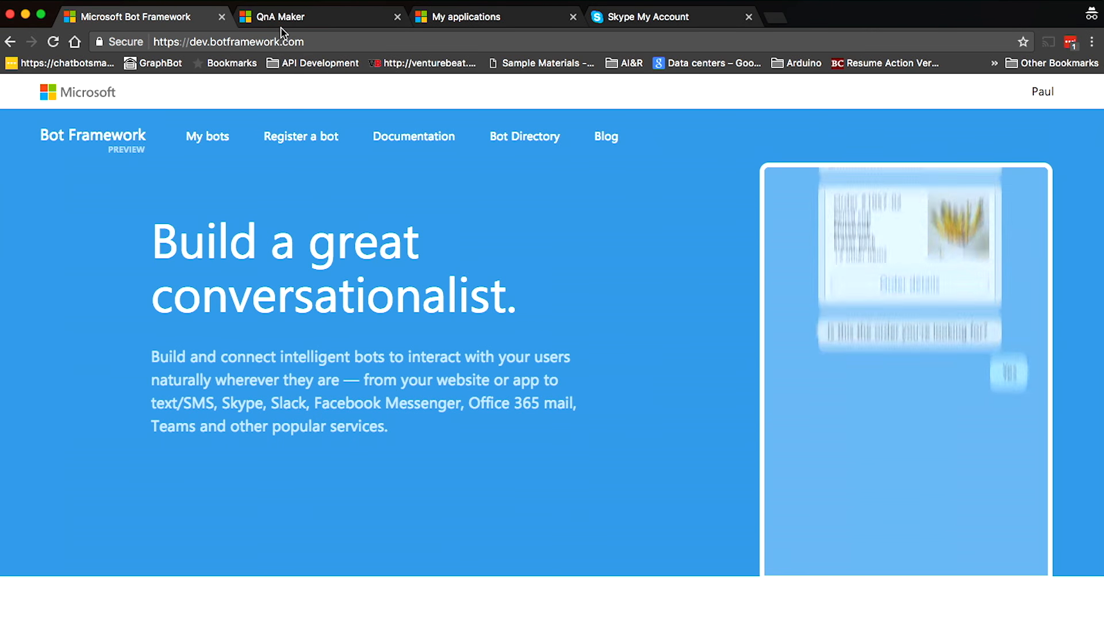
# Start a new QnA Maker service and enter the name 'ampbot' on the creation form
pyautogui.click(320, 16)
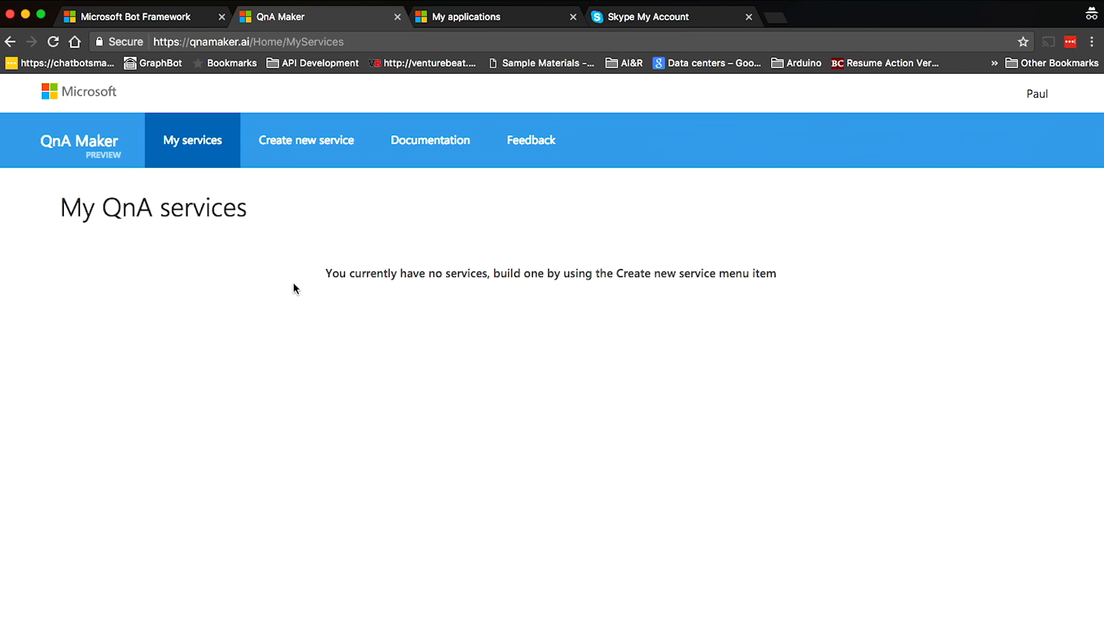
pyautogui.moveTo(198, 215)
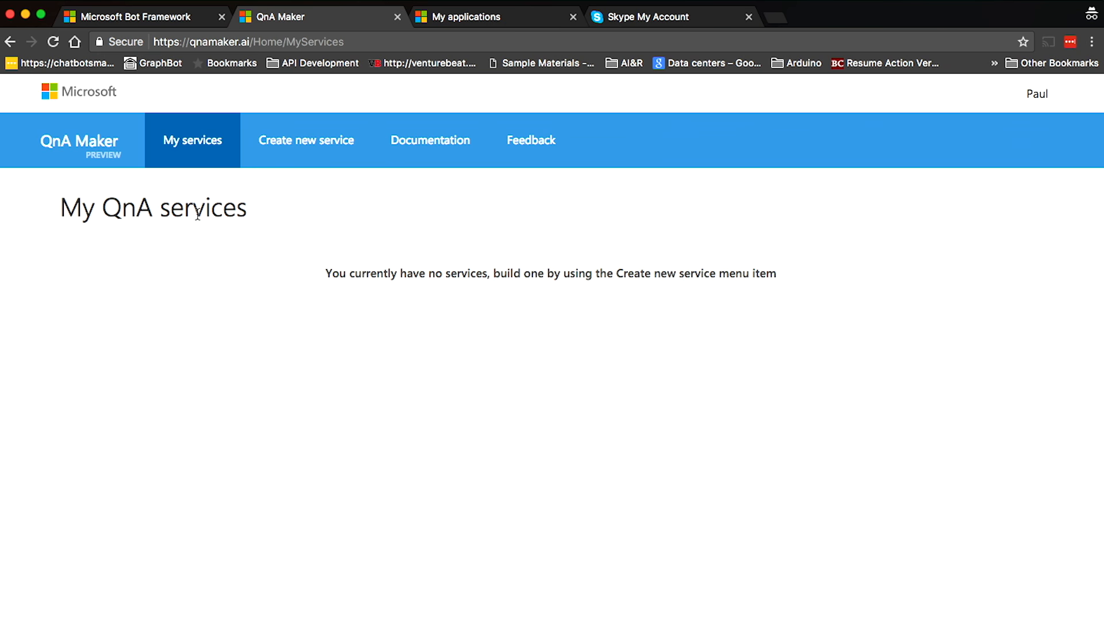
pyautogui.moveTo(306, 149)
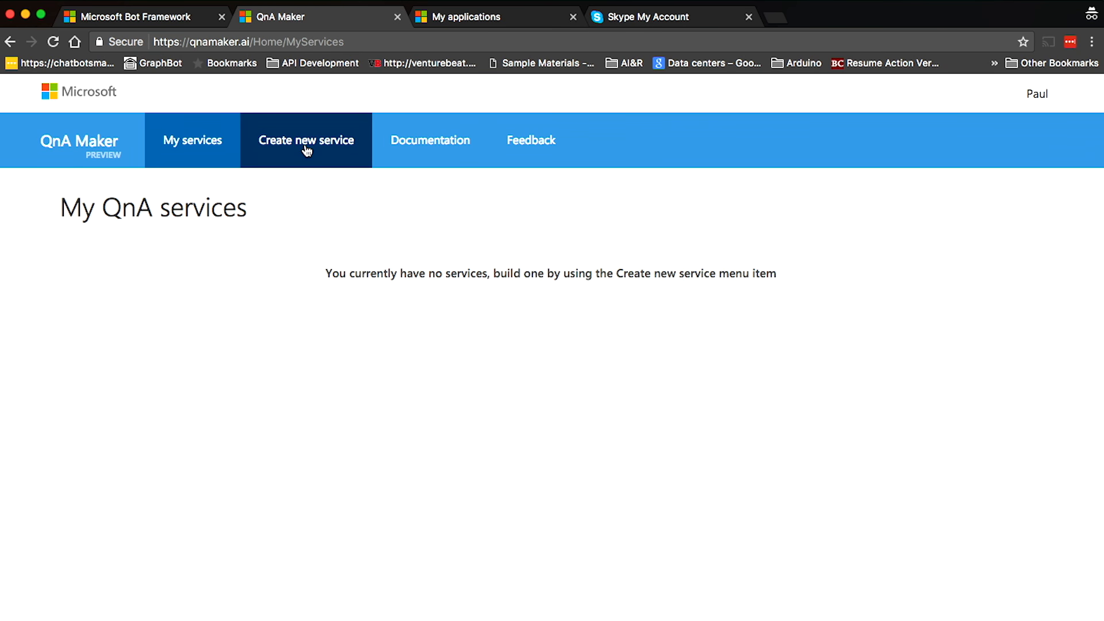
pyautogui.click(306, 140)
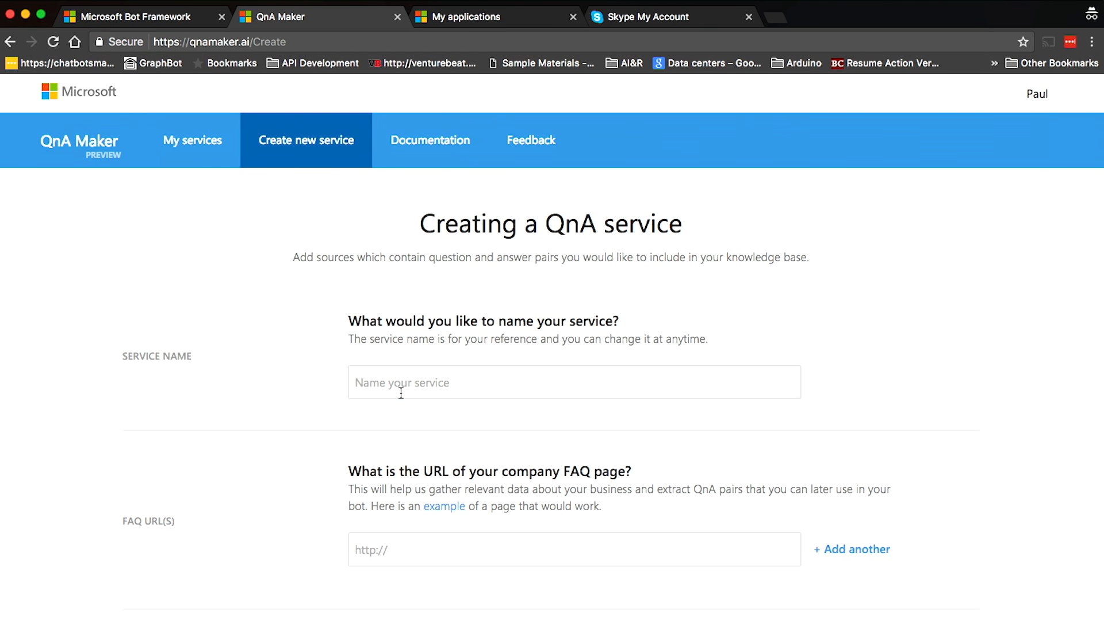
pyautogui.click(573, 382)
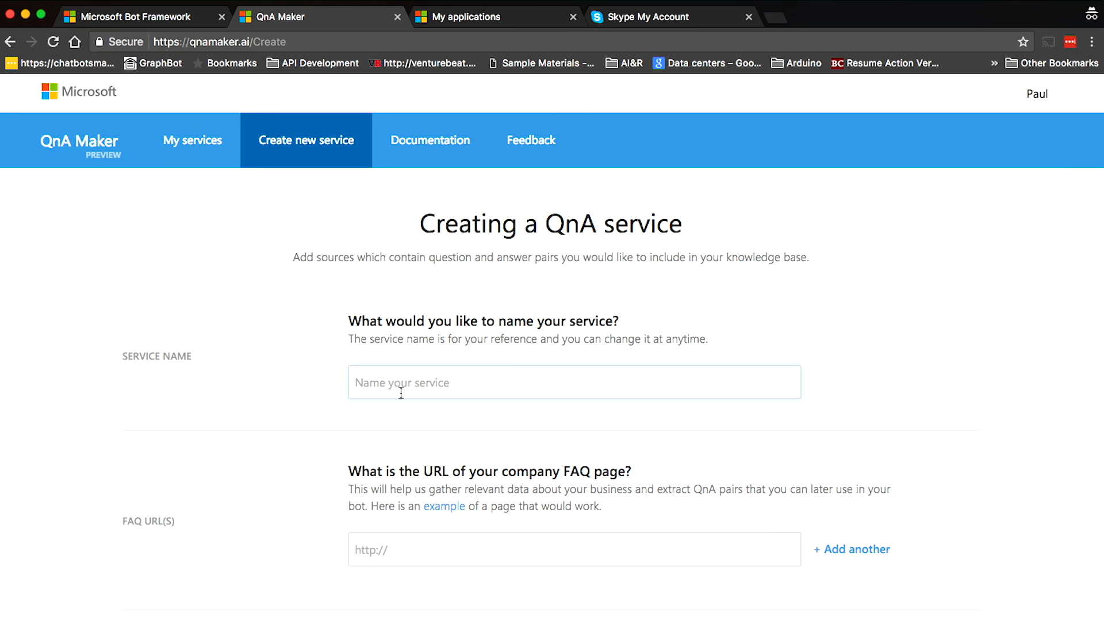
pyautogui.write('amp')
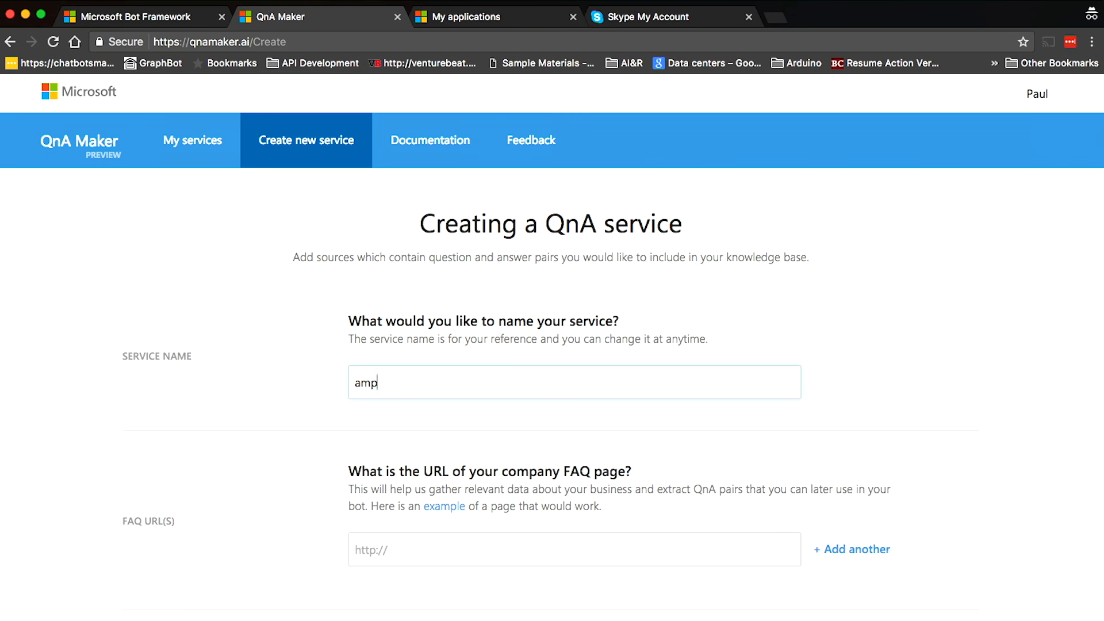
pyautogui.write('bot')
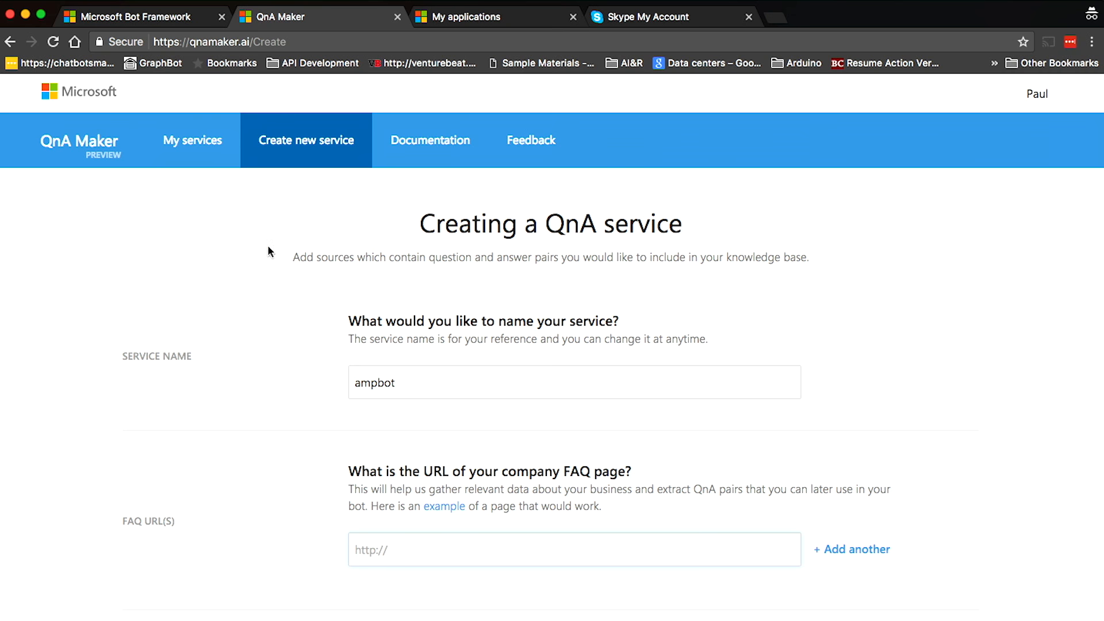
pyautogui.click(133, 16)
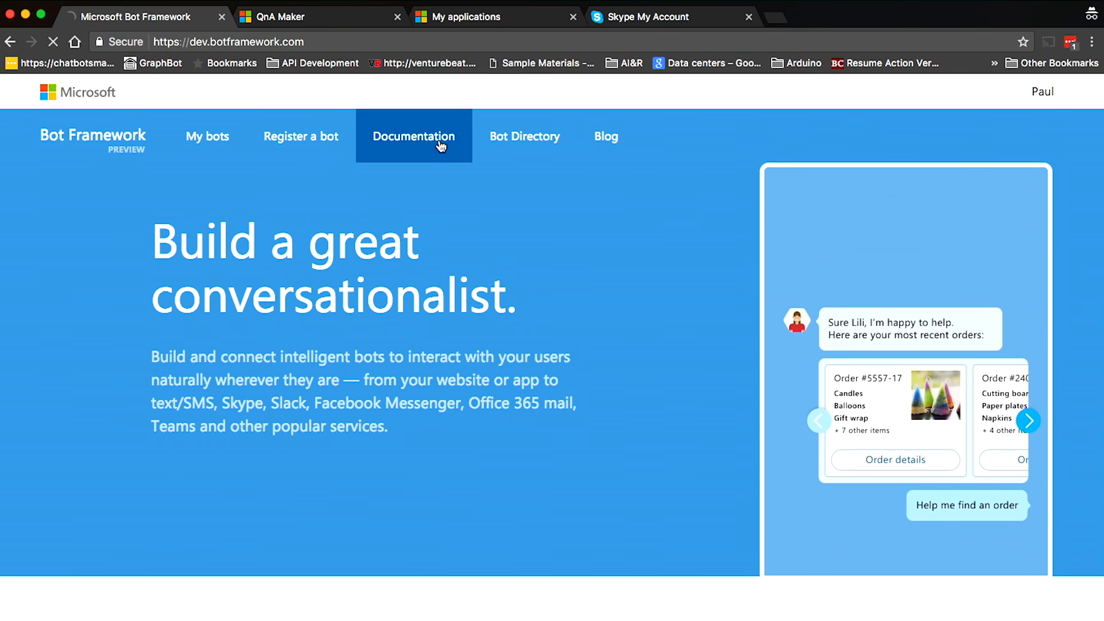
# Reach the Bot Framework FAQ page through the Documentation section of dev.botframework.com
pyautogui.click(414, 136)
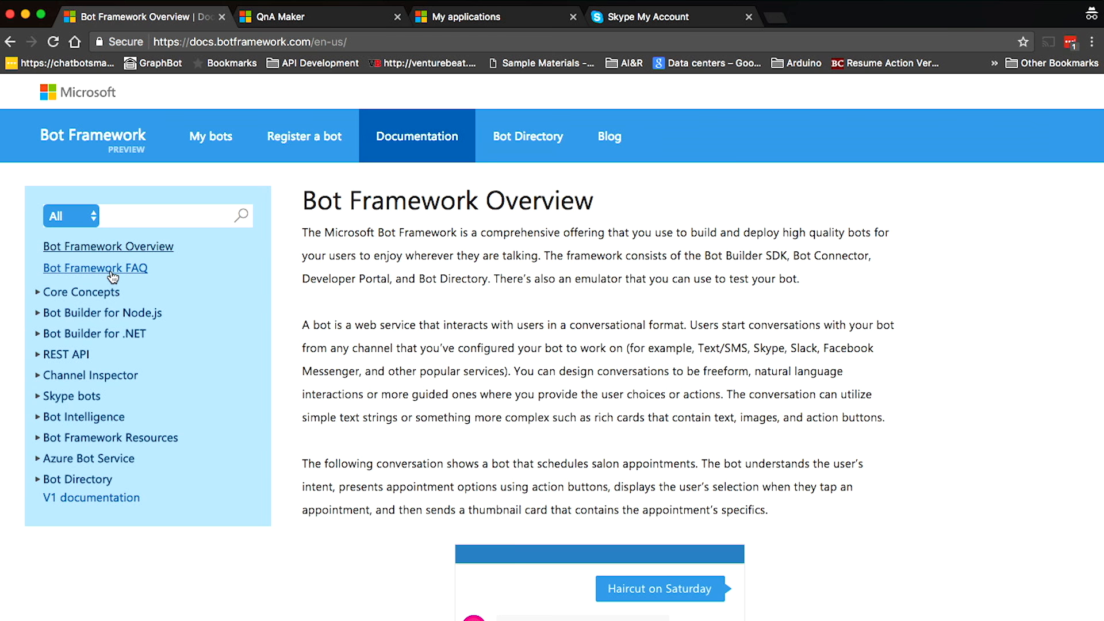
pyautogui.click(95, 268)
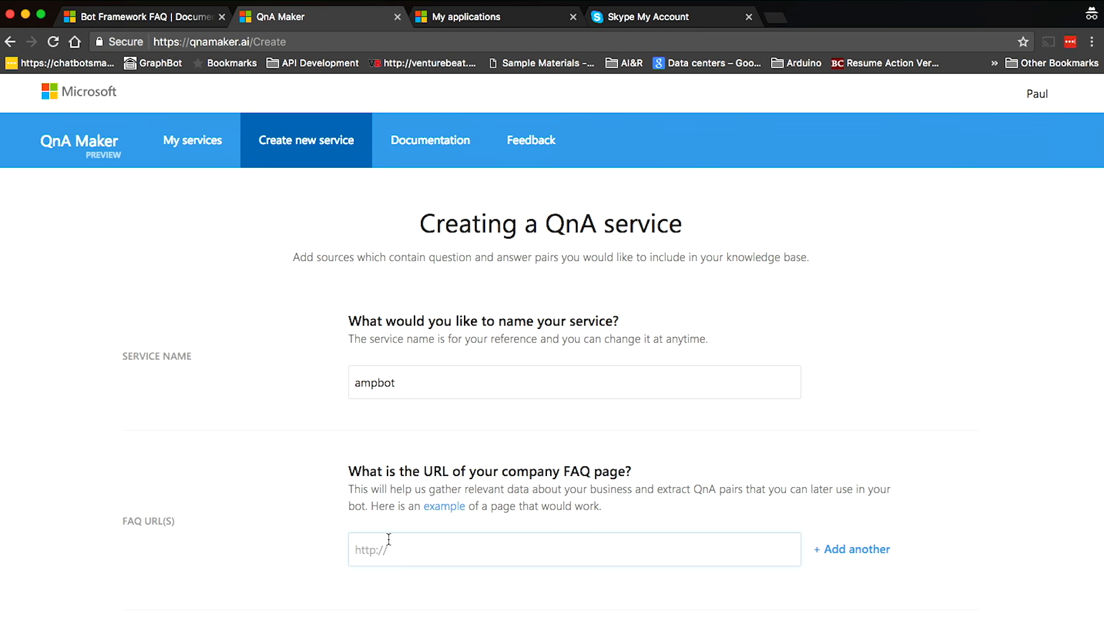
pyautogui.write('https://docs.botframework.com/en-us/faq')
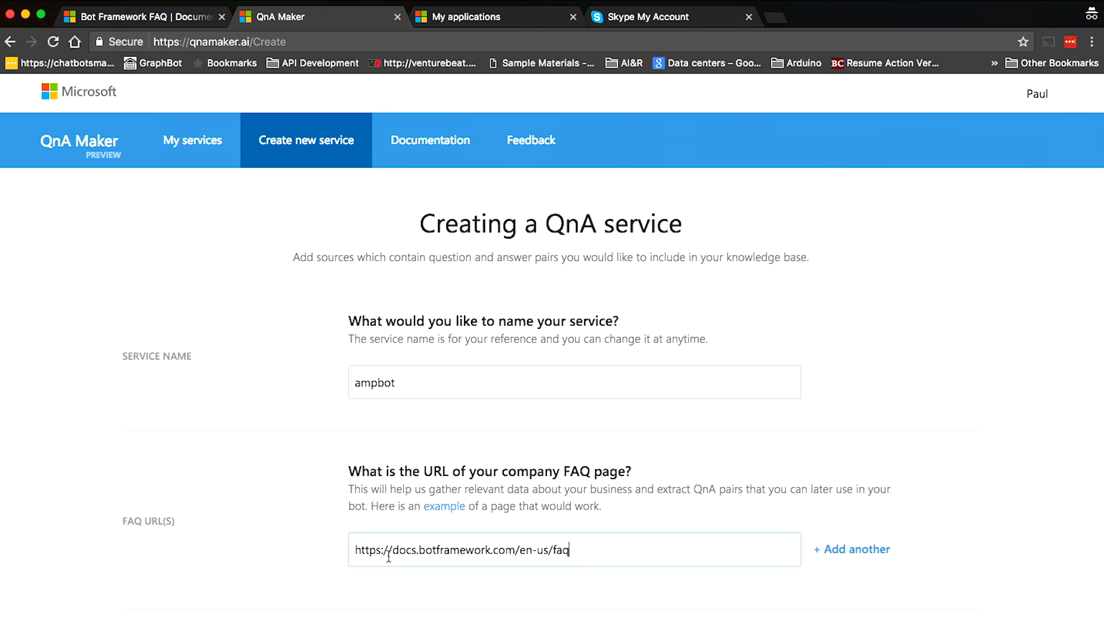
pyautogui.scroll(-3)
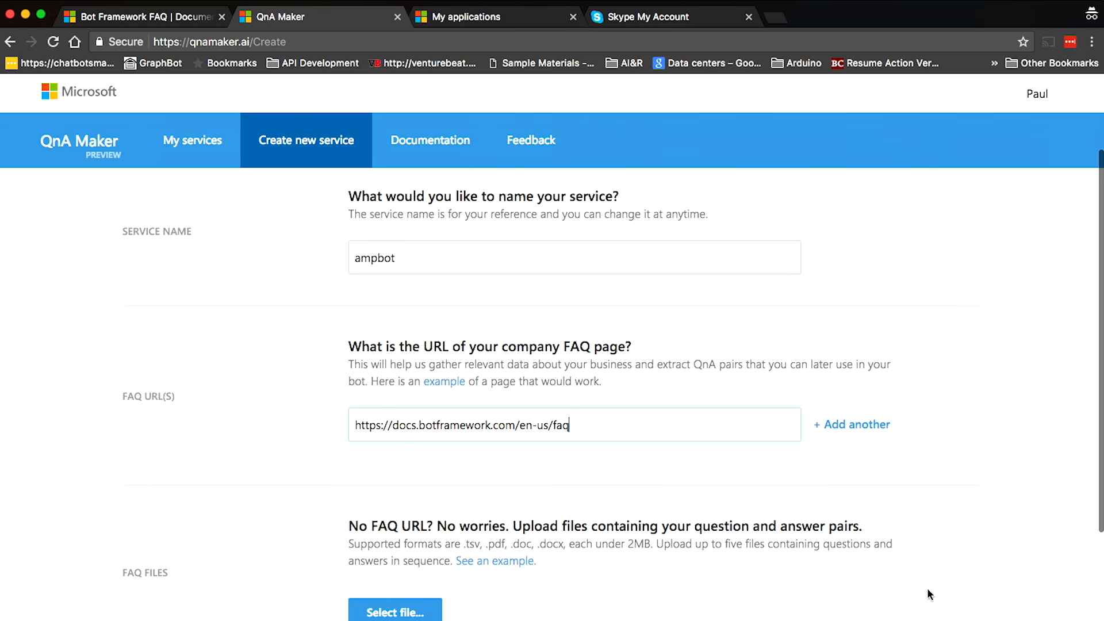
pyautogui.scroll(-3)
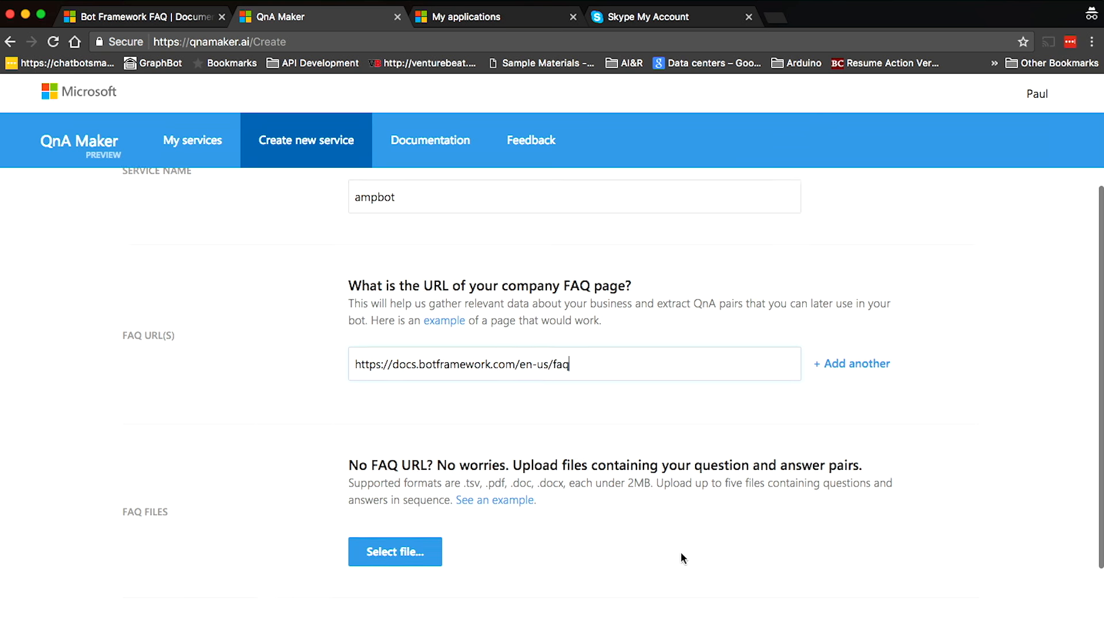
pyautogui.scroll(-3)
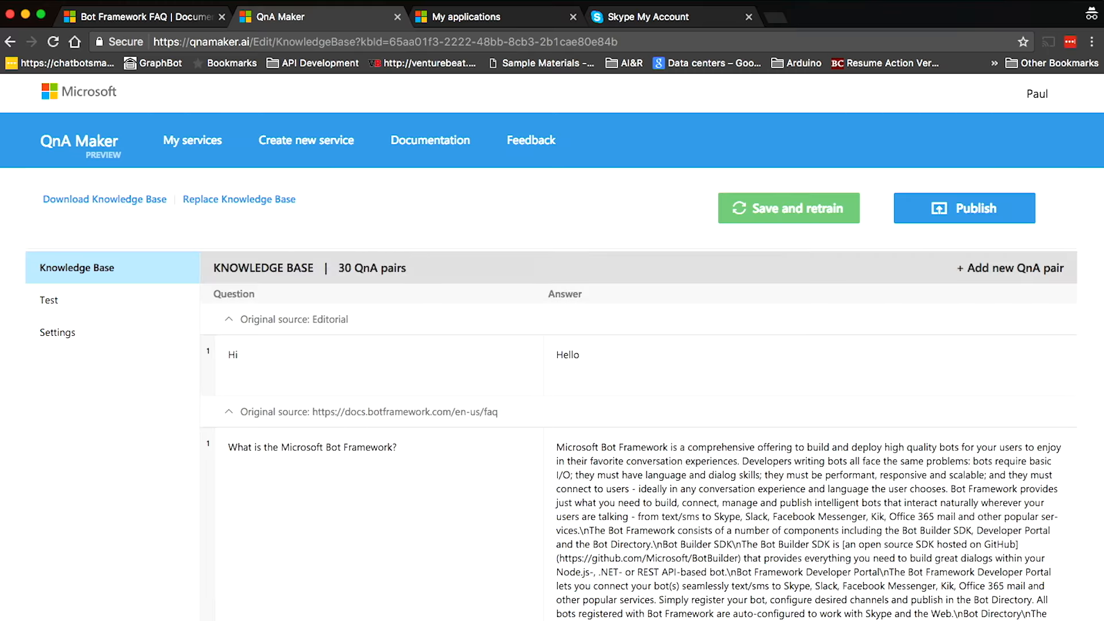
pyautogui.click(788, 208)
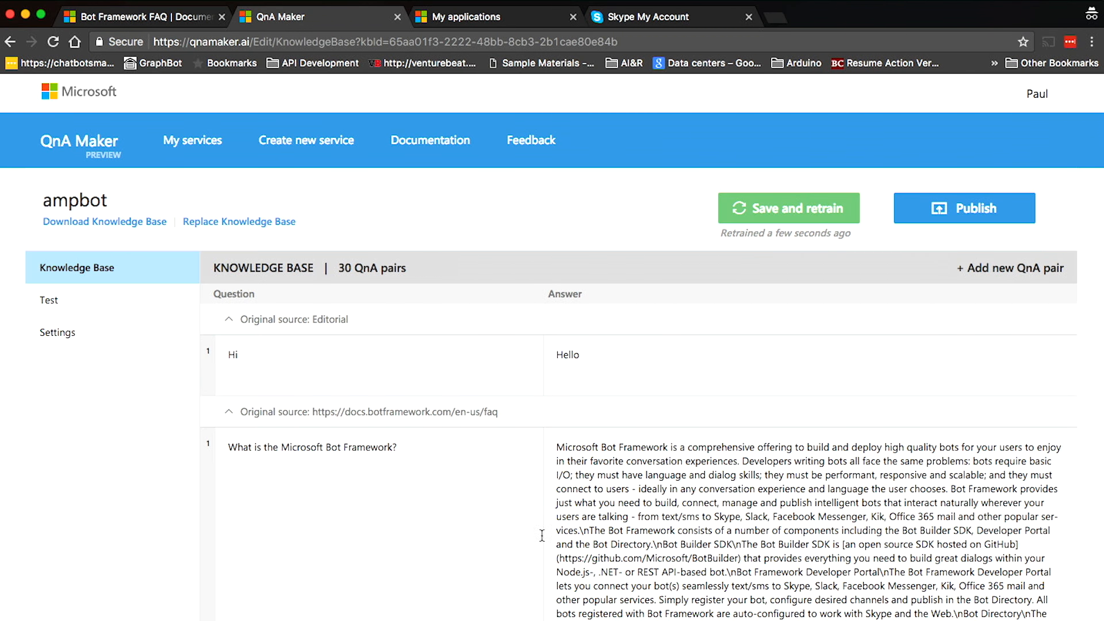
pyautogui.scroll(-3)
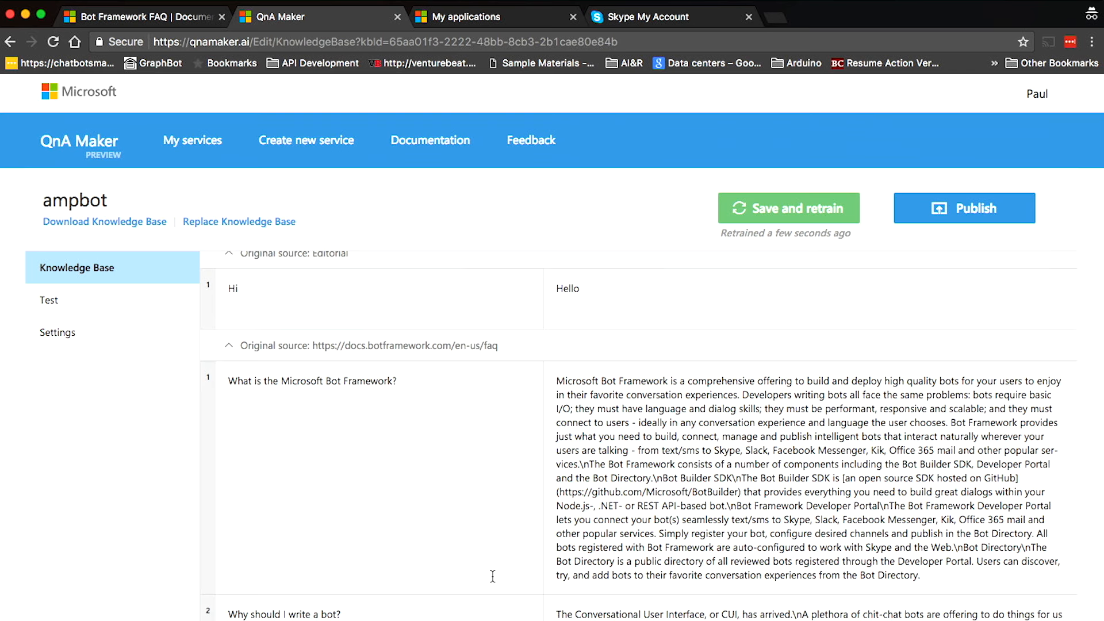
pyautogui.scroll(-3)
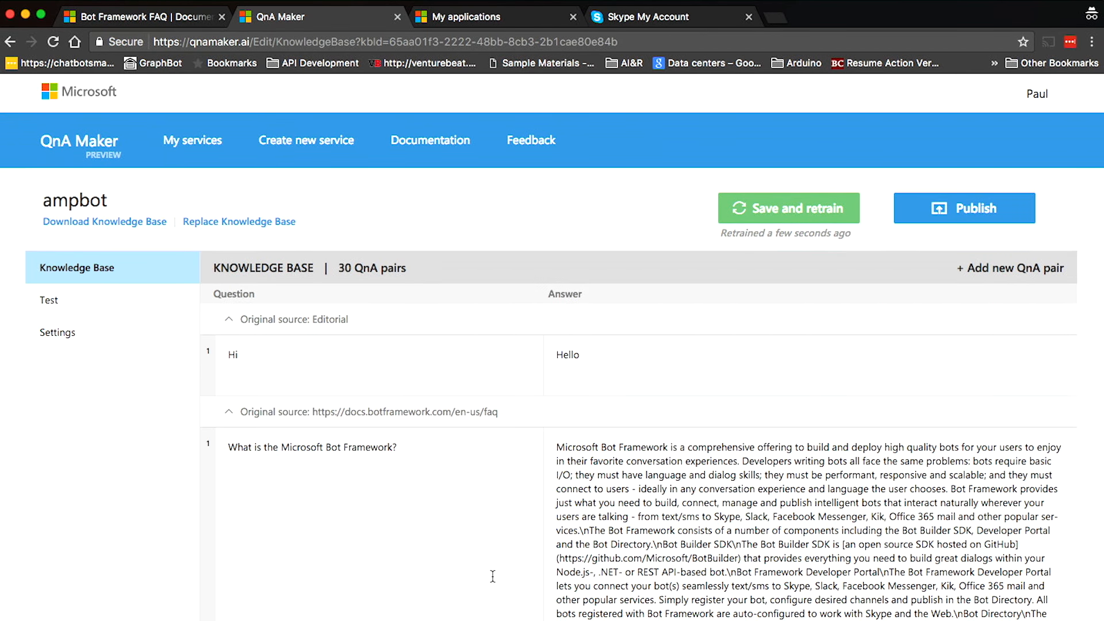
pyautogui.moveTo(165, 305)
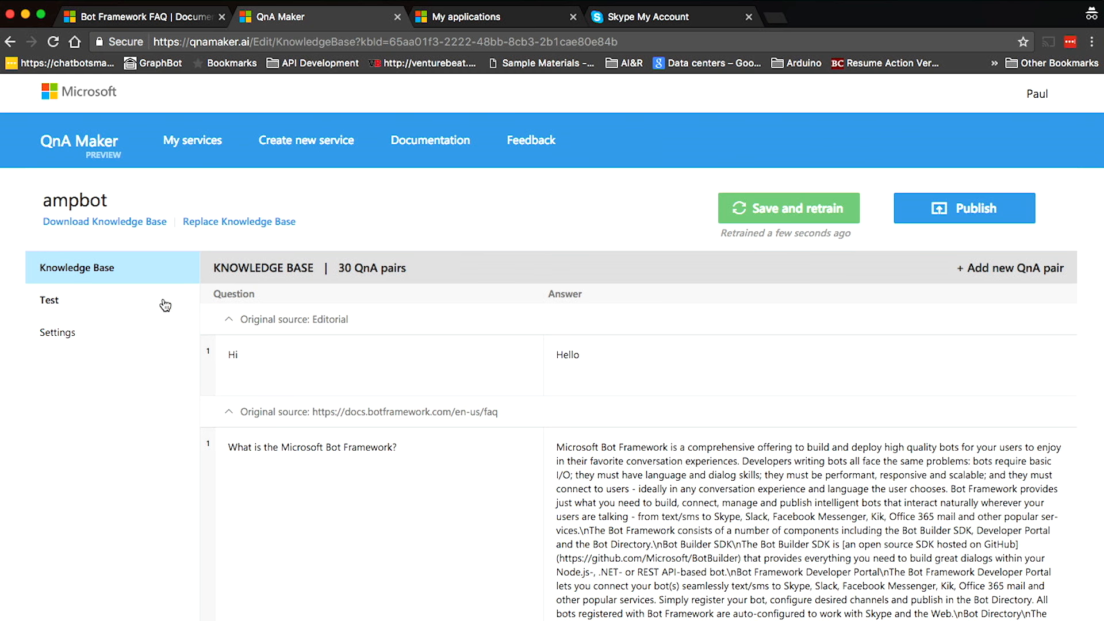
# Ask the test chat 'when did the bot framework start' and get the preview answer
pyautogui.click(50, 299)
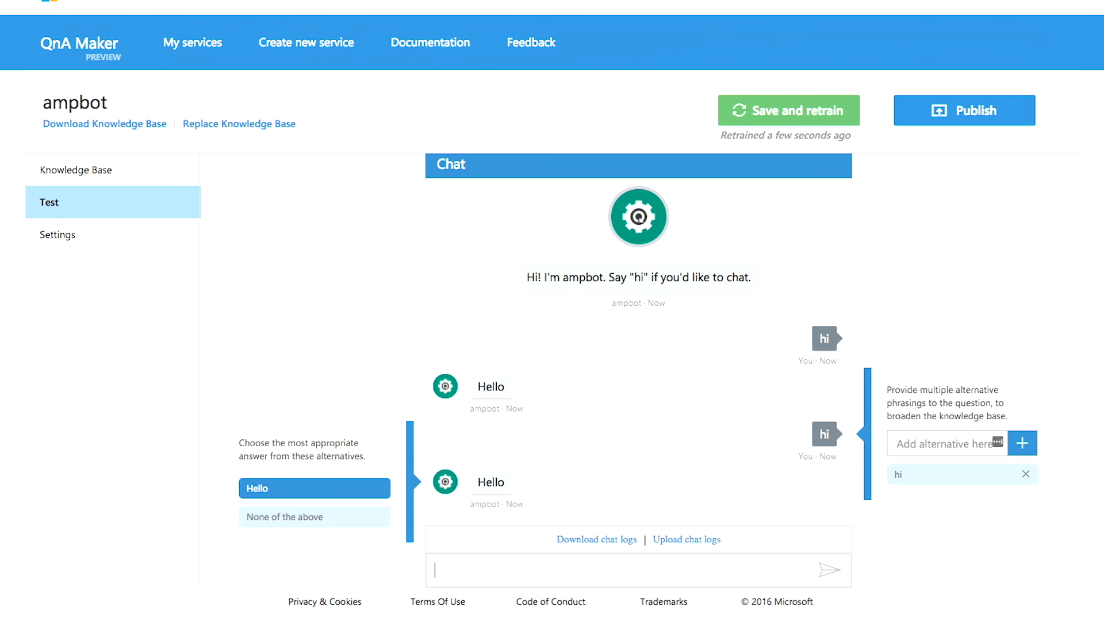
pyautogui.write('w')
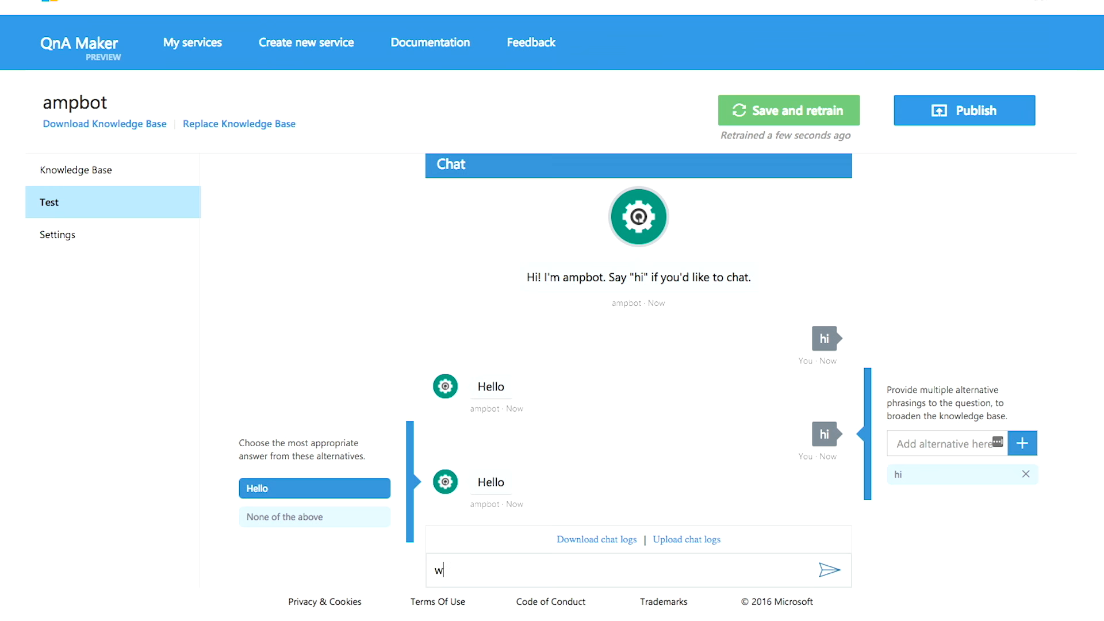
pyautogui.write('hen did the')
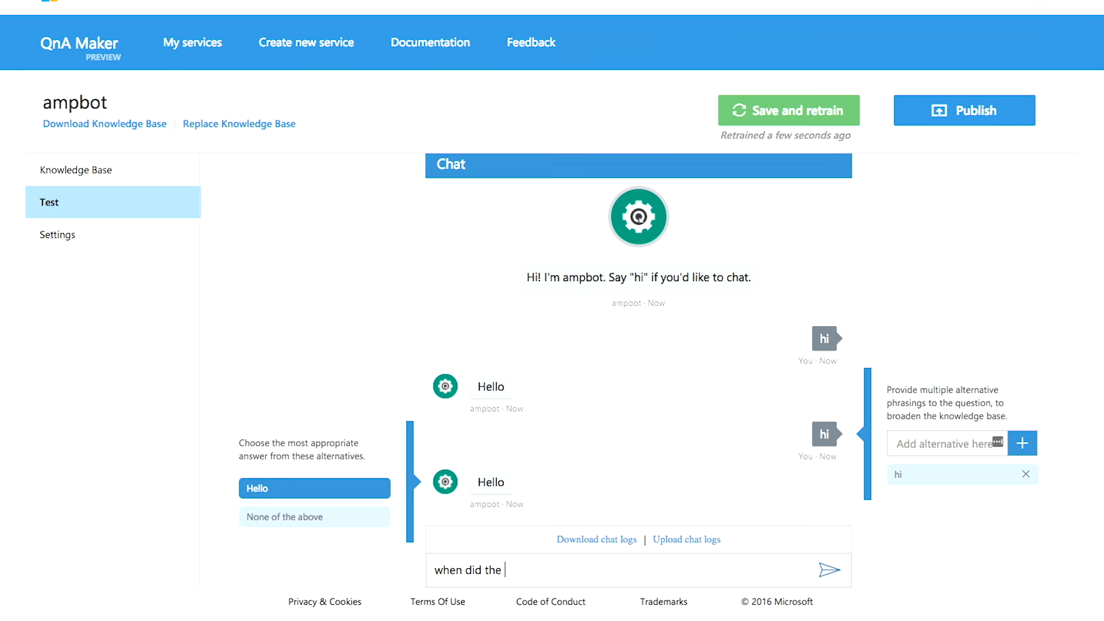
pyautogui.write('bot framwork sta')
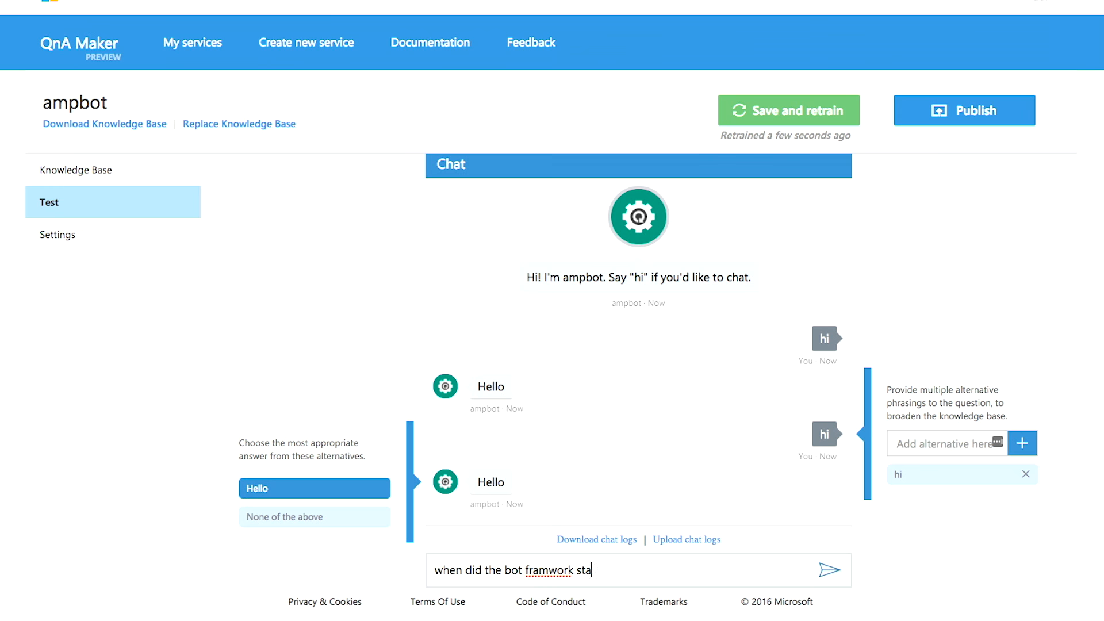
pyautogui.click(829, 570)
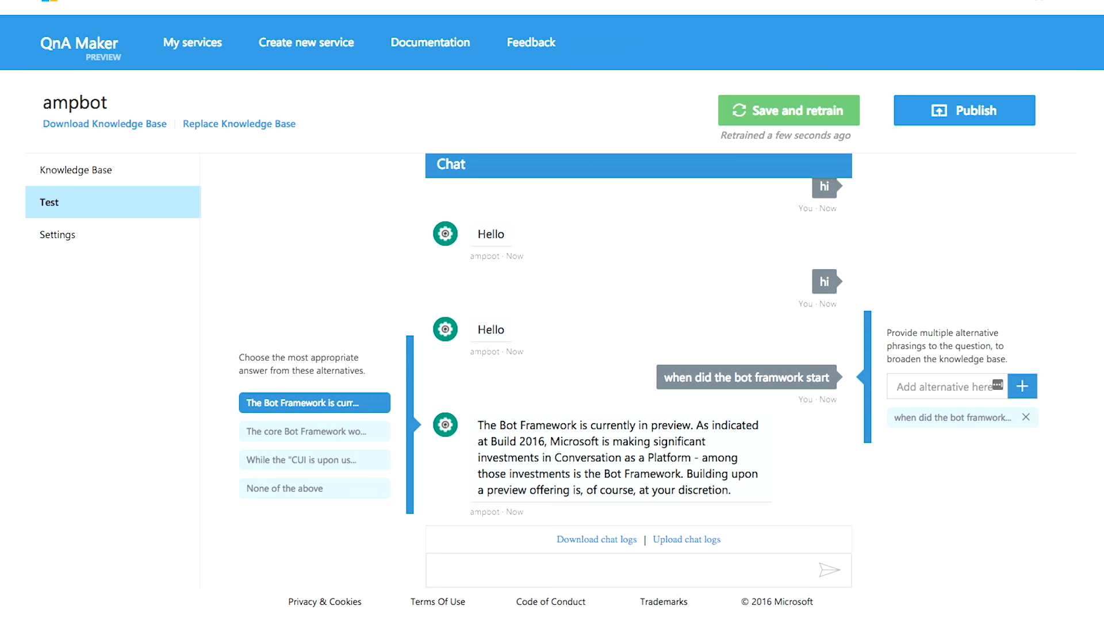
pyautogui.moveTo(875, 422)
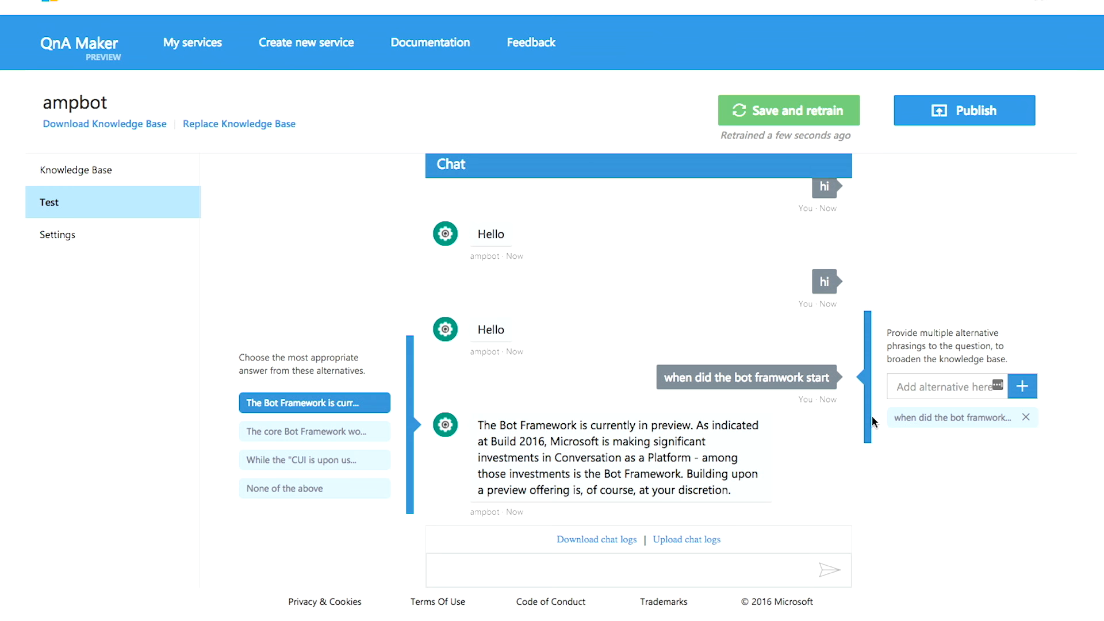
pyautogui.moveTo(948, 149)
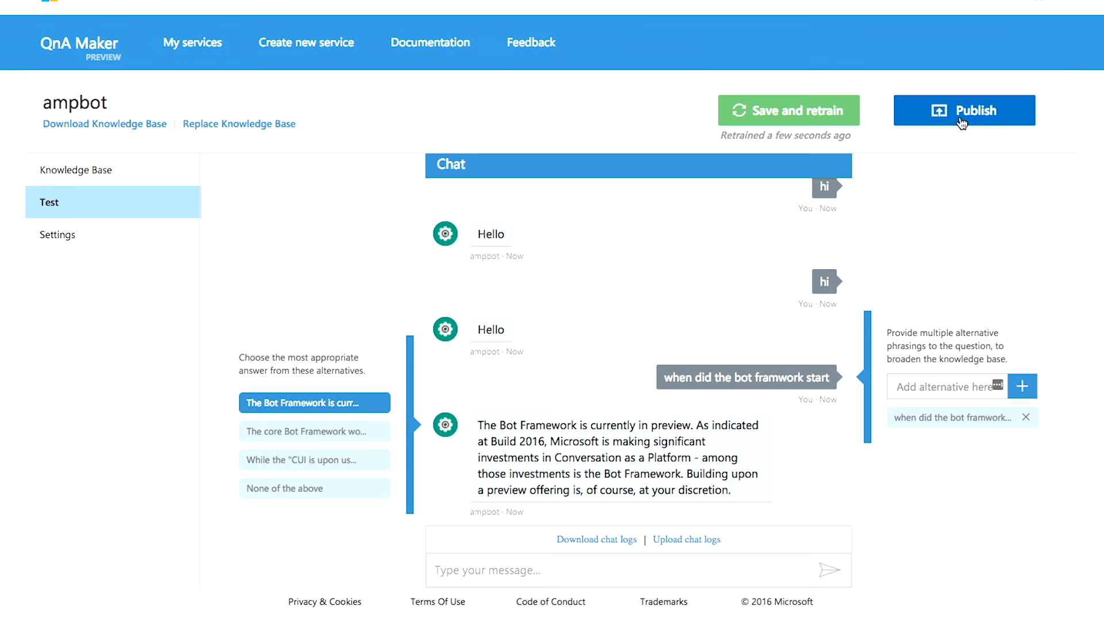
# Publish the reviewed ampbot changes so the service is deployed with a sample HTTP request
pyautogui.click(964, 111)
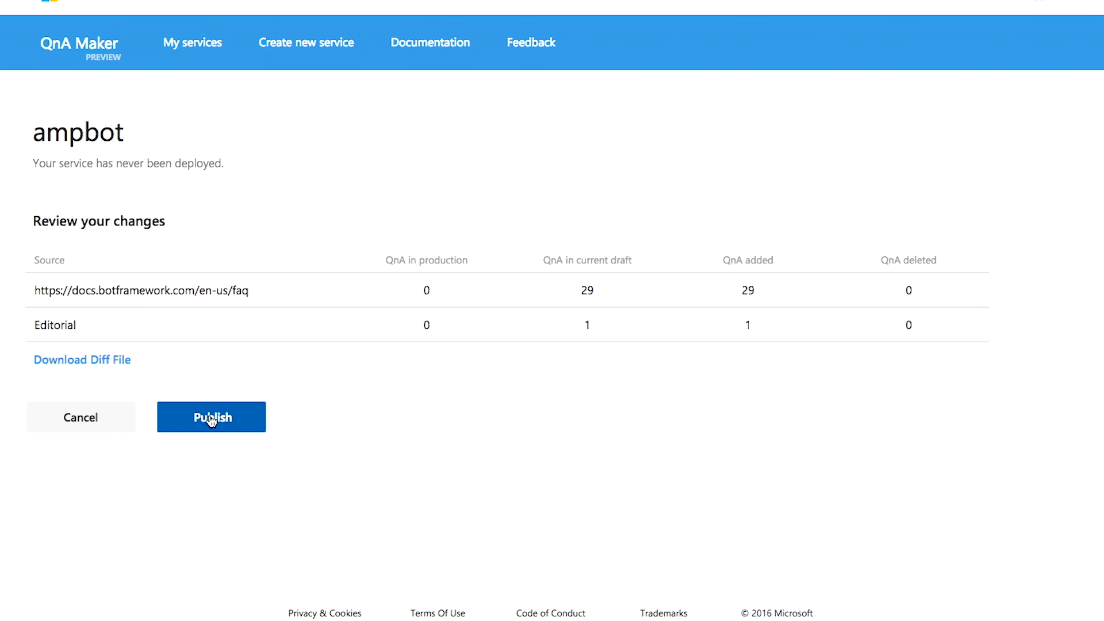
pyautogui.click(210, 416)
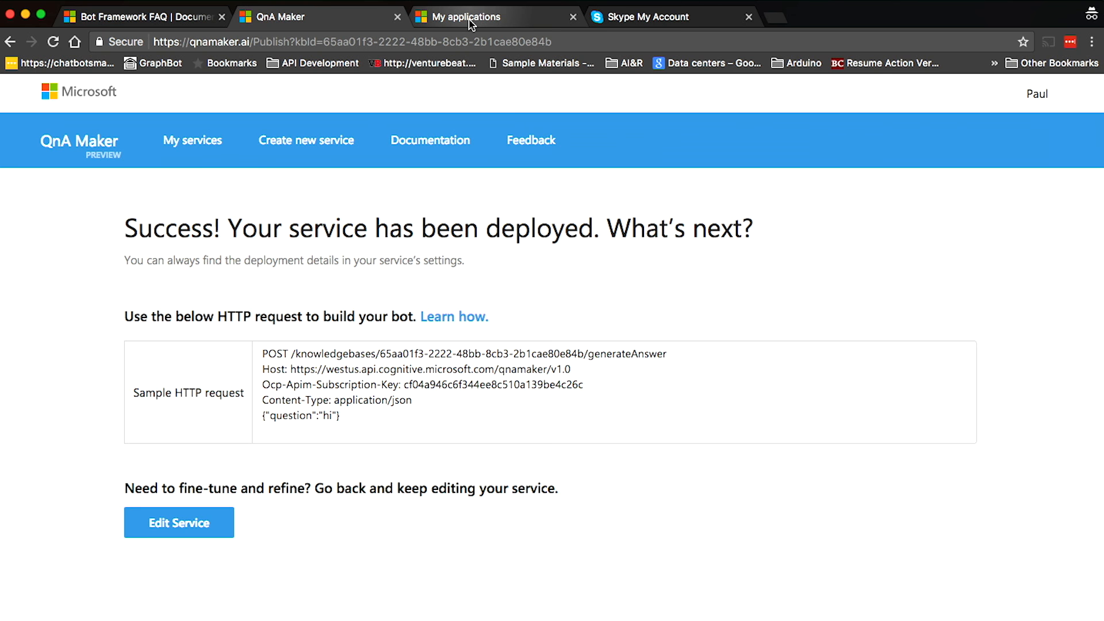
# In Azure, begin a new Bot Service (preview) resource under Intelligence + analytics
pyautogui.click(493, 16)
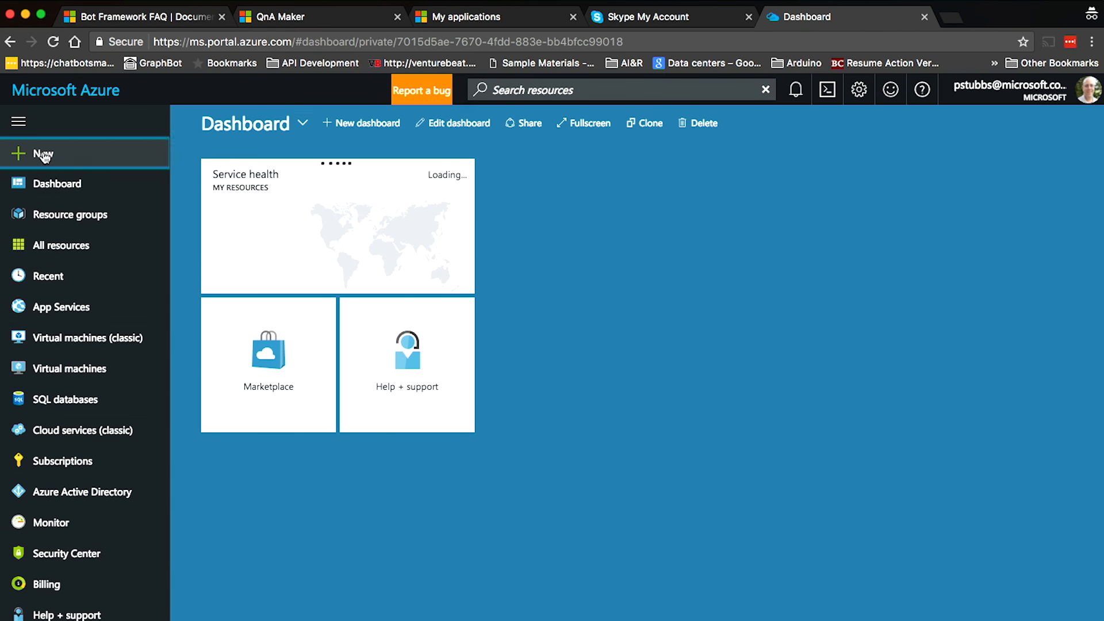
pyautogui.click(44, 154)
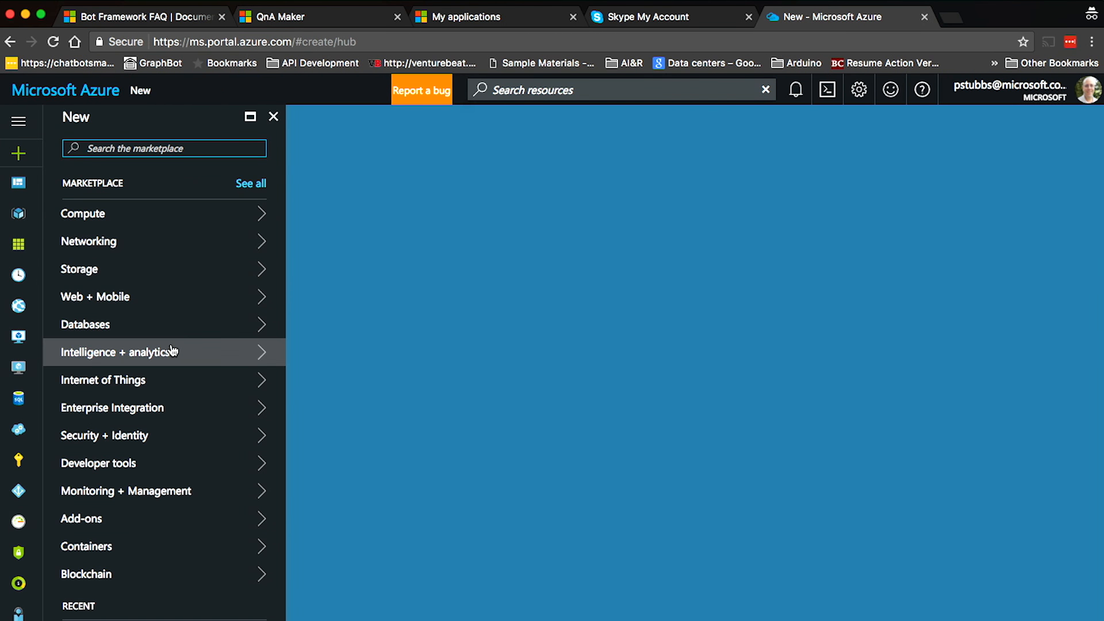
pyautogui.click(117, 352)
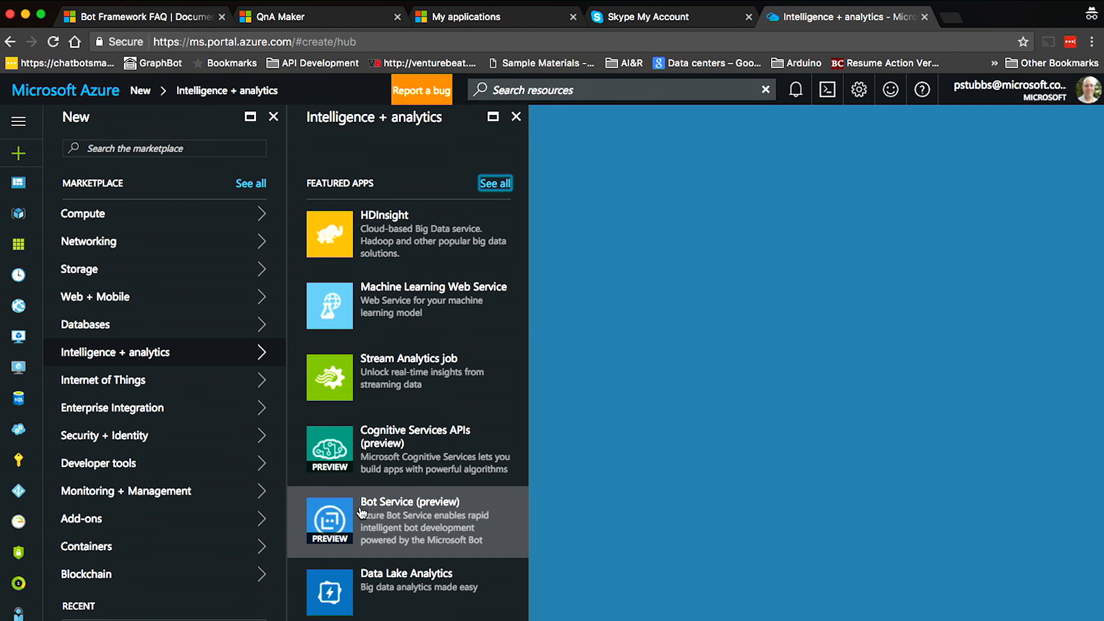
pyautogui.click(408, 521)
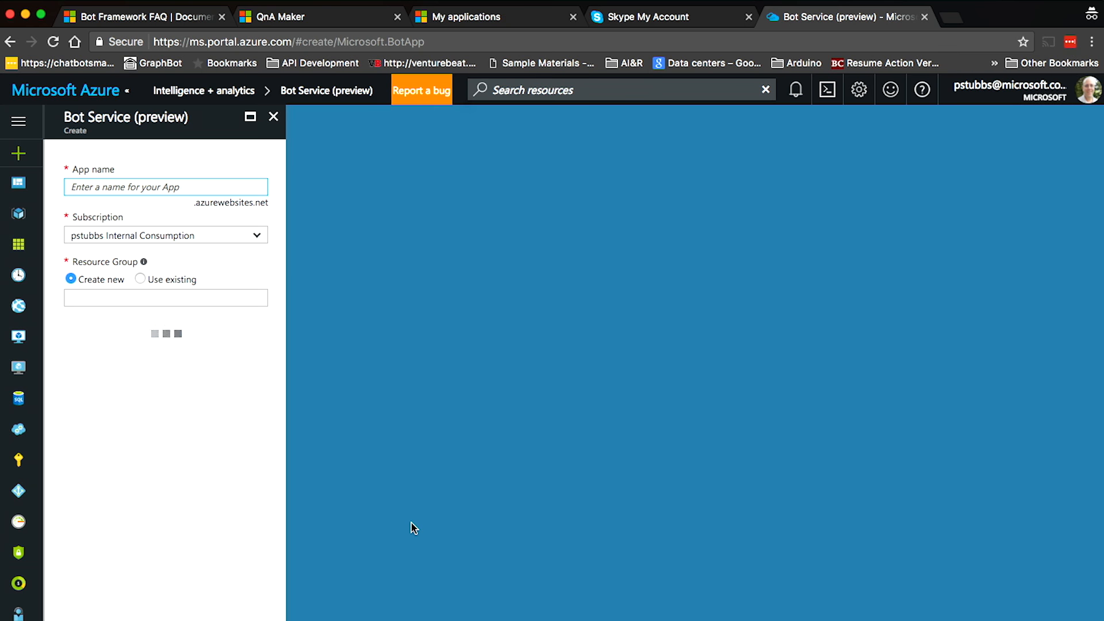
# Name the app ampbot2 with a new resource group in South Central US and create it
pyautogui.write('ampbot2')
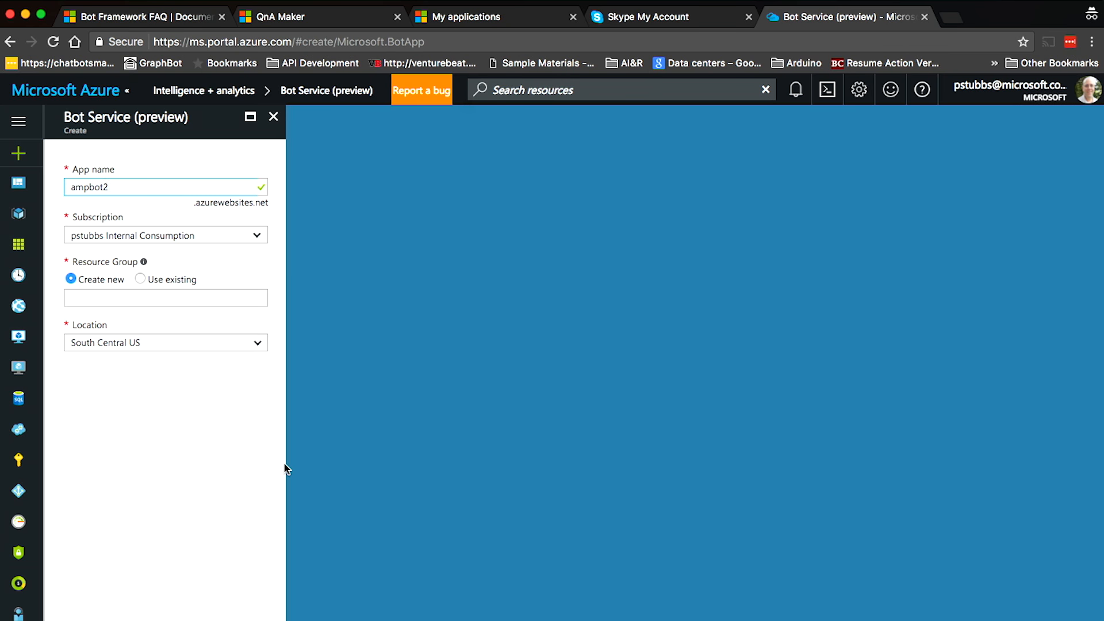
pyautogui.click(165, 297)
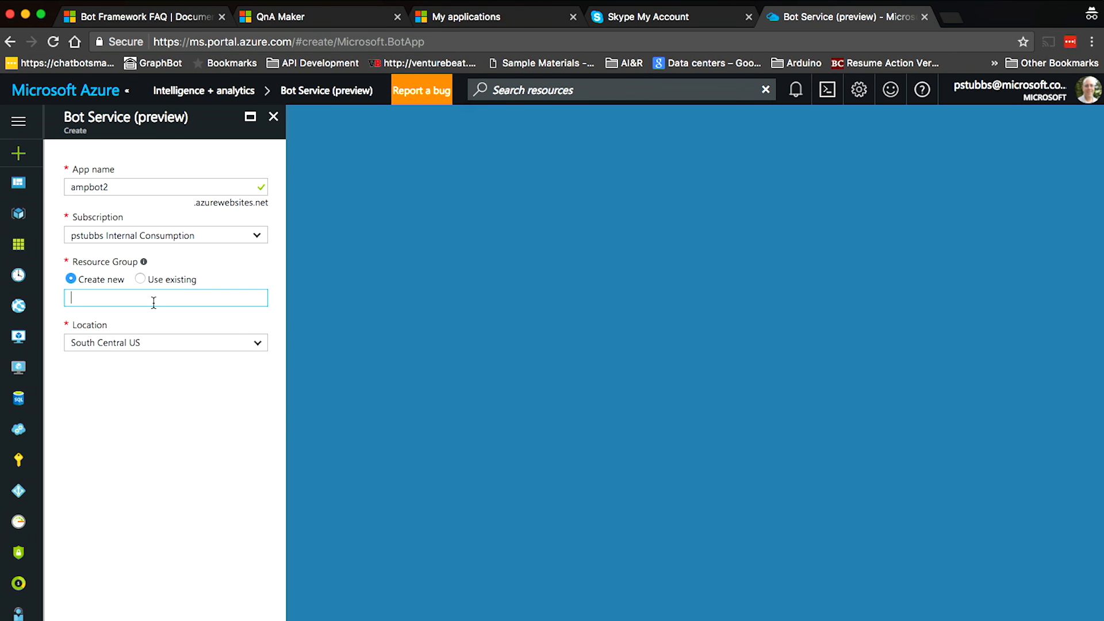
pyautogui.write('ampb')
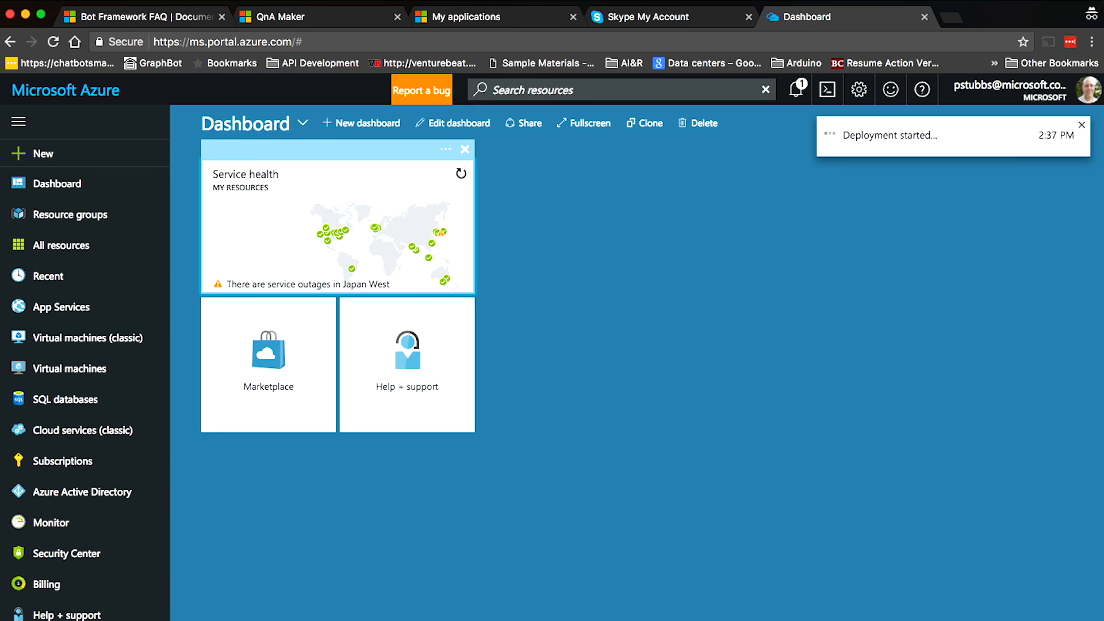
# Dismiss the deployment notice and list App Services, now including ampbot2
pyautogui.click(1082, 124)
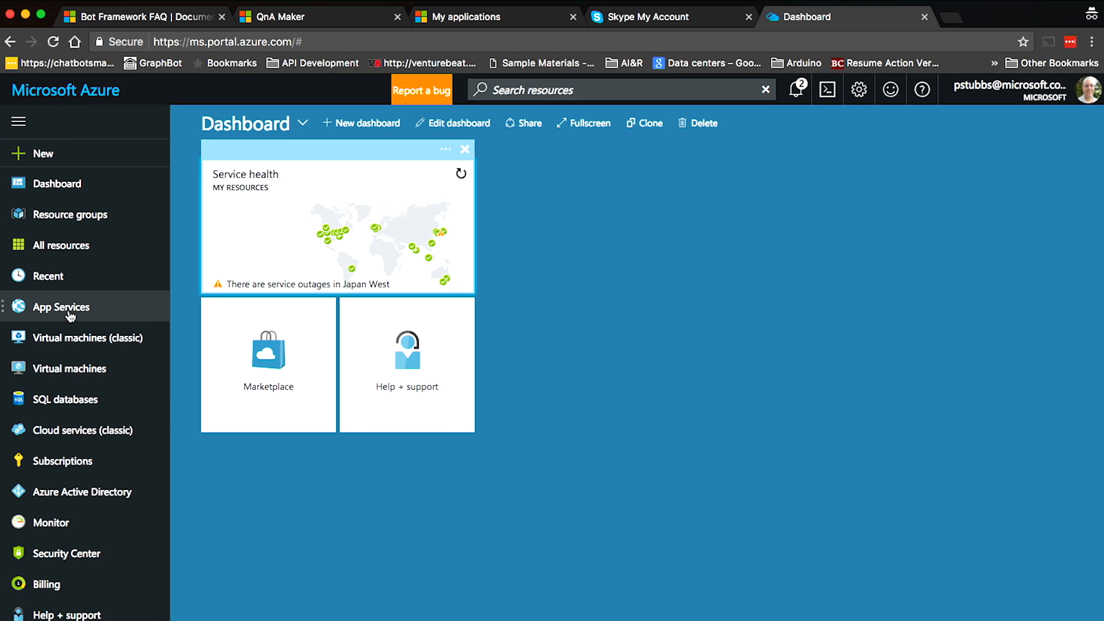
pyautogui.click(61, 306)
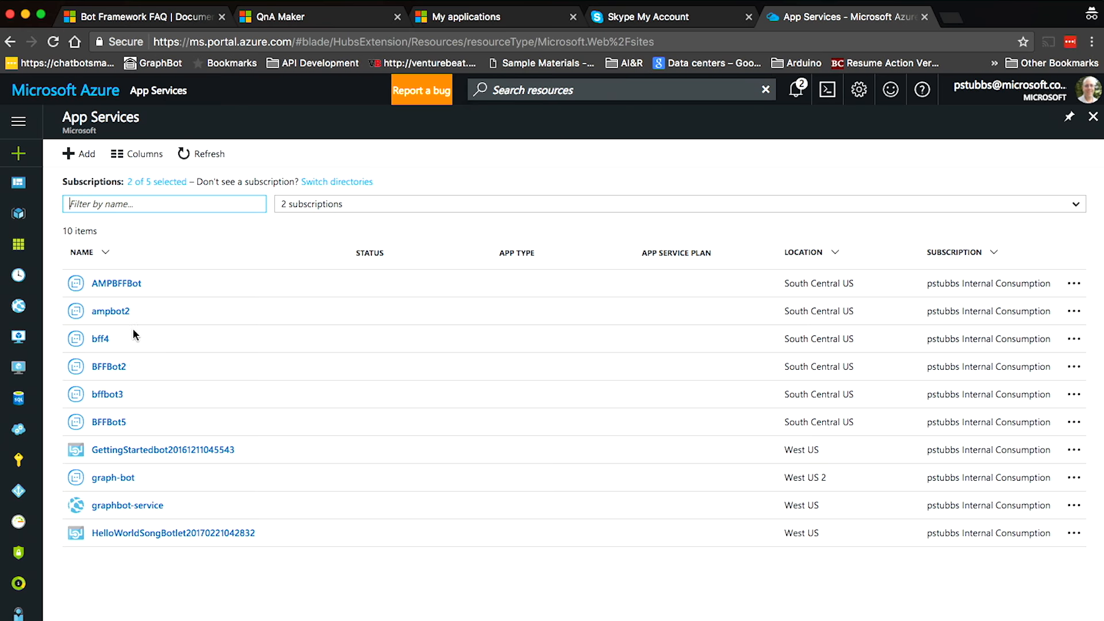
# Register ampbot2 and fill its new Microsoft App ID b6ce2aa2-db38-49db-8ec1-07ff7447f555 into the setup
pyautogui.click(110, 311)
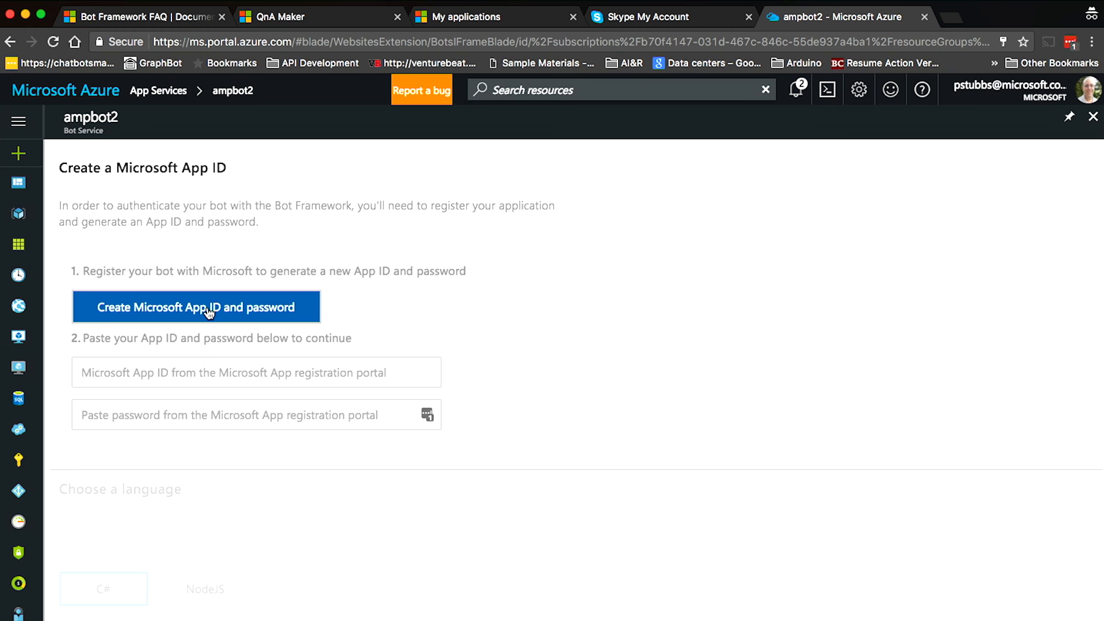
pyautogui.click(196, 306)
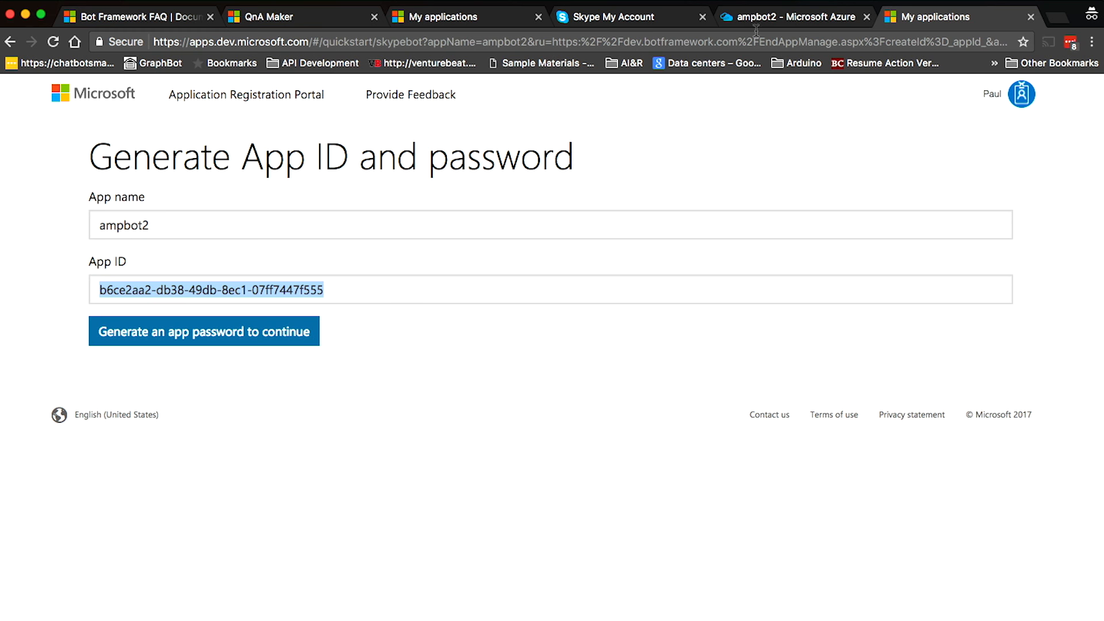
pyautogui.click(790, 16)
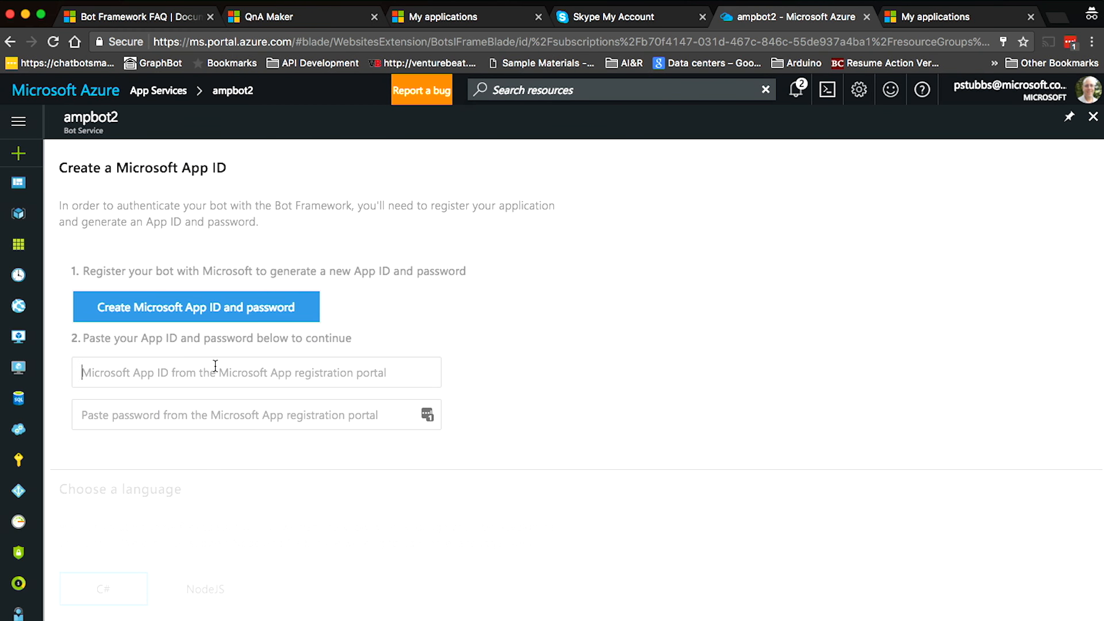
pyautogui.write('b6ce2aa2-db38-49db-8ec1-07ff7447f555')
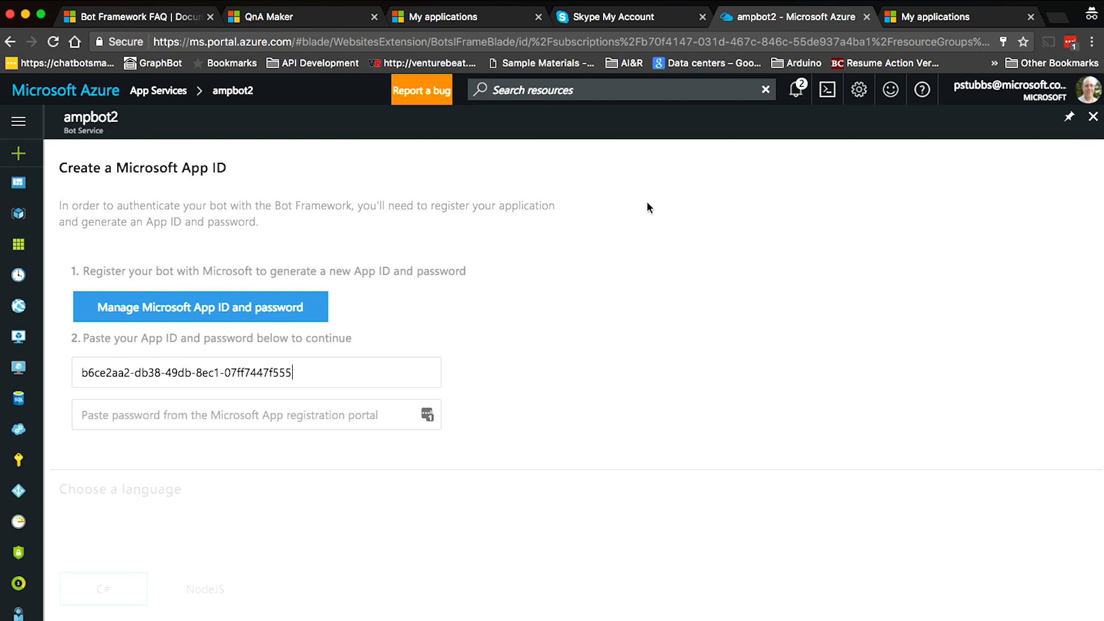
# Generate an app password for ampbot2 on the registration page and return to the bot setup
pyautogui.click(200, 306)
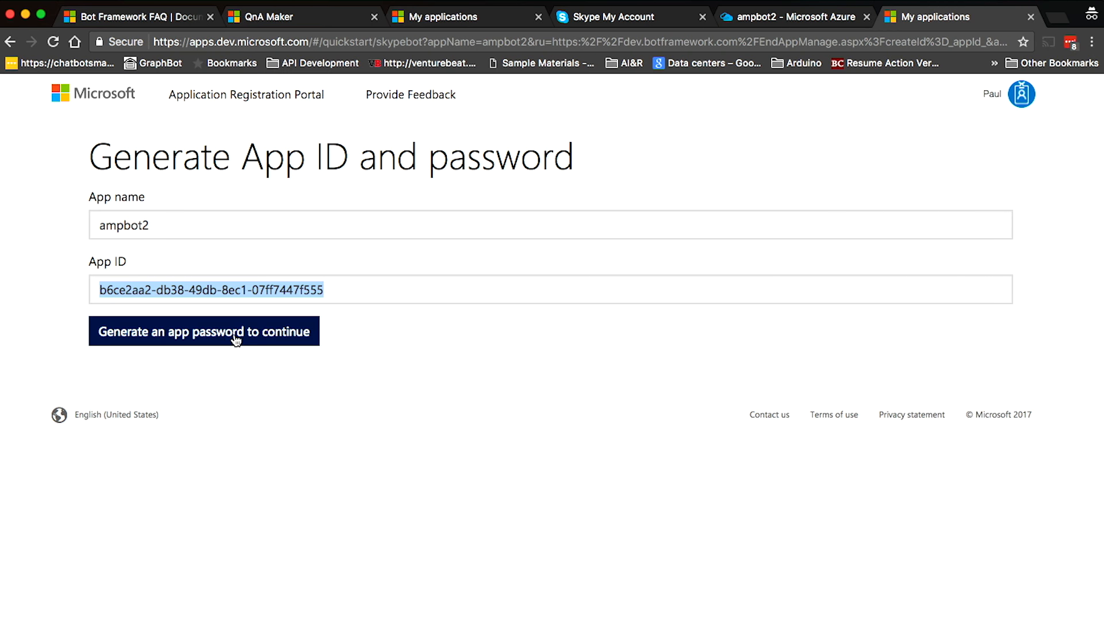
pyautogui.click(204, 331)
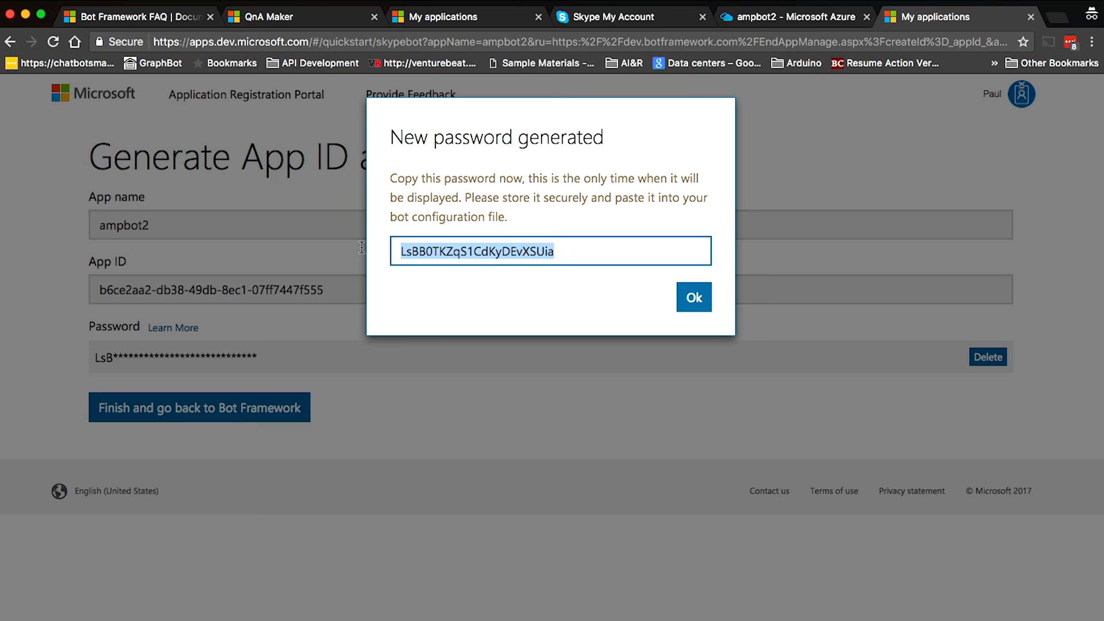
pyautogui.click(693, 297)
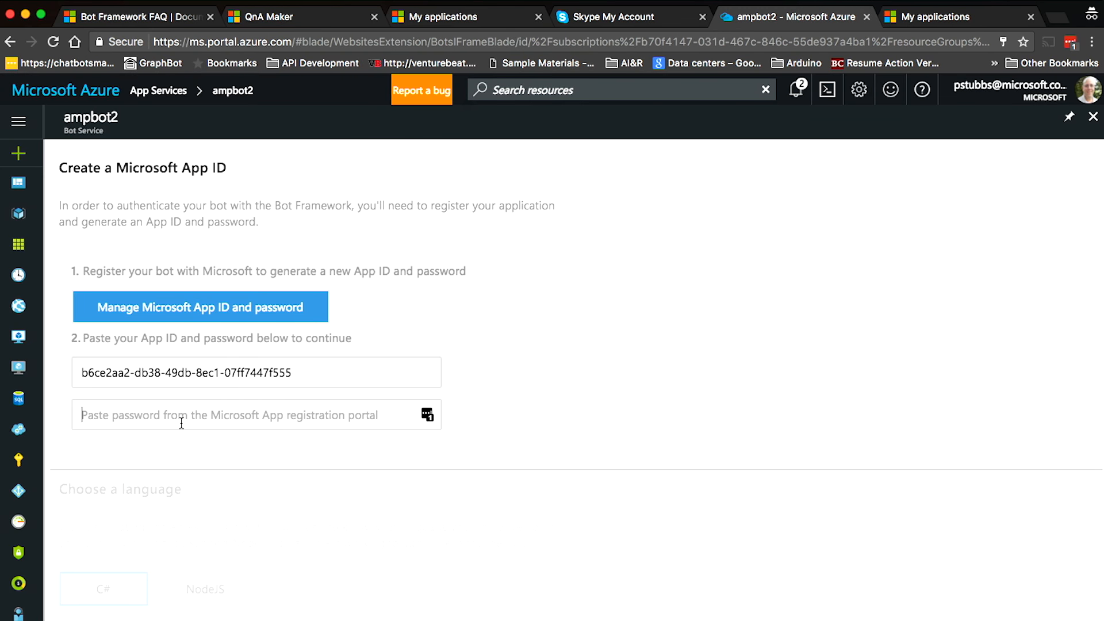
# Enter the app password, keep C#, and choose the Question and Answer bot template
pyautogui.write('••••••••••••••••••')
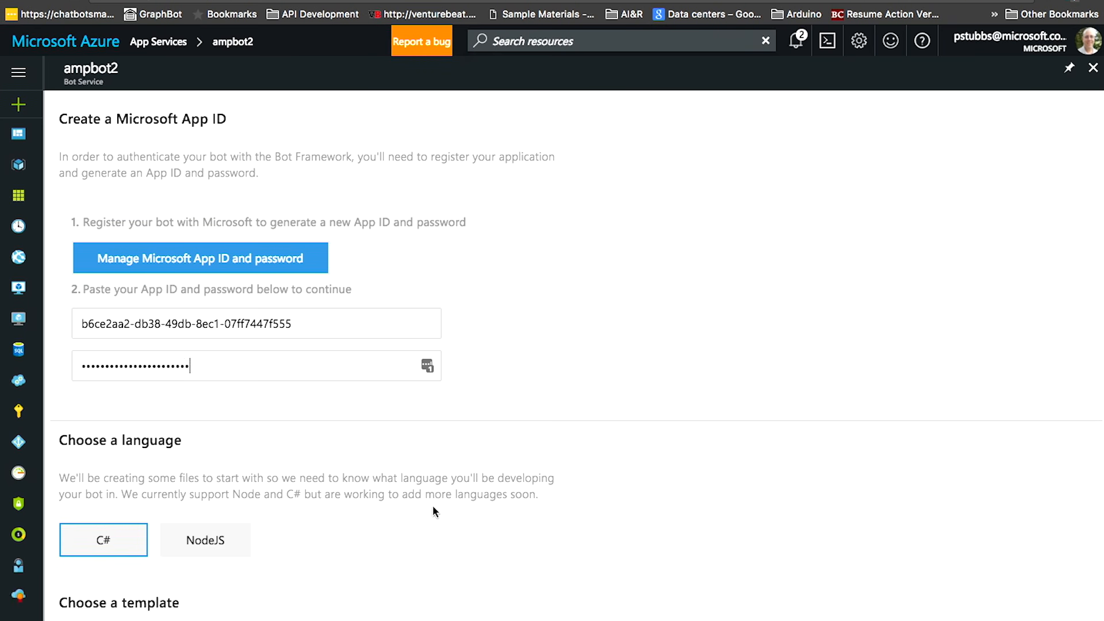
pyautogui.scroll(-3)
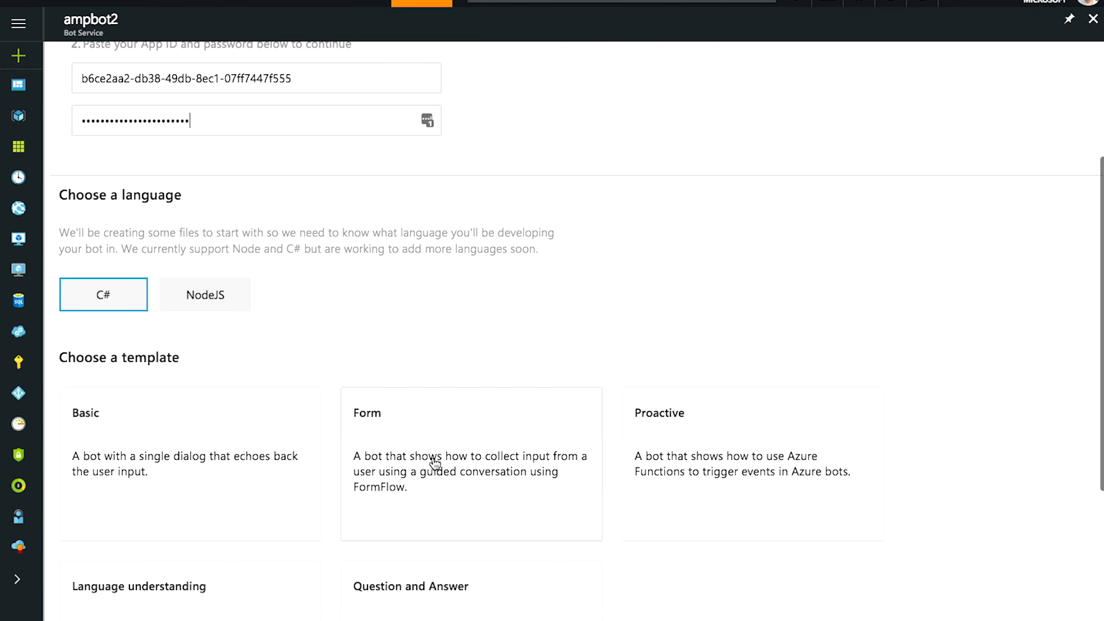
pyautogui.scroll(-3)
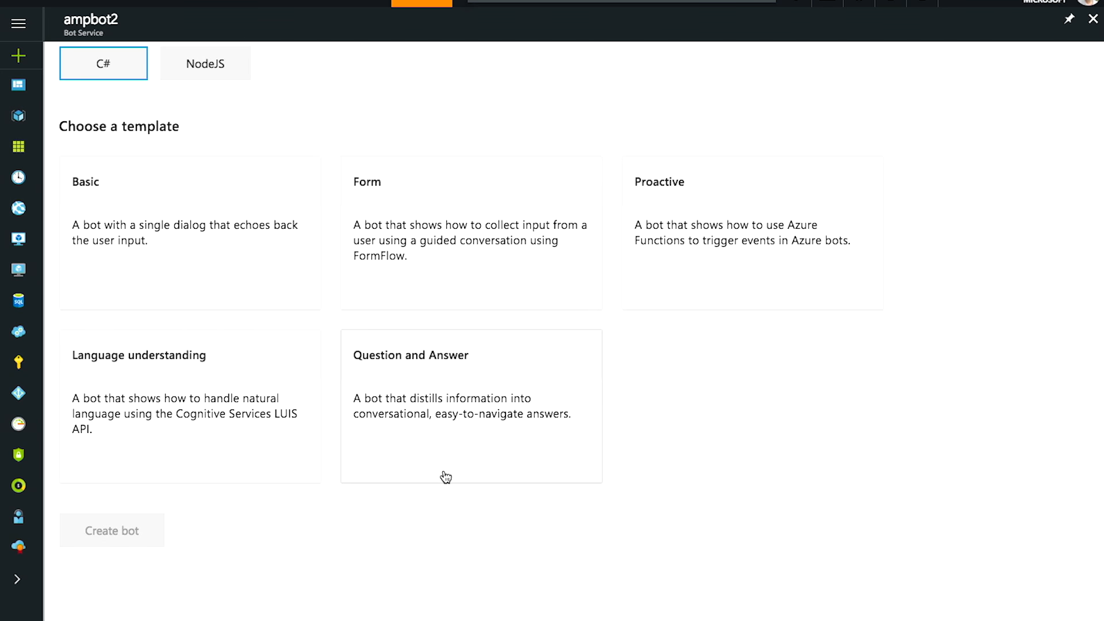
pyautogui.moveTo(449, 406)
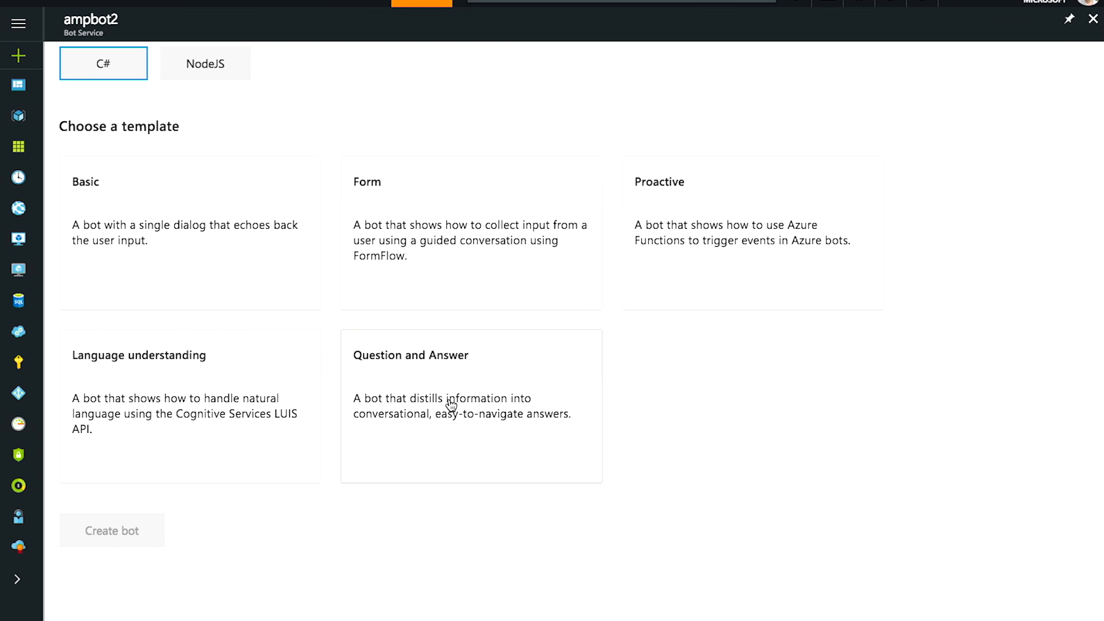
pyautogui.click(112, 531)
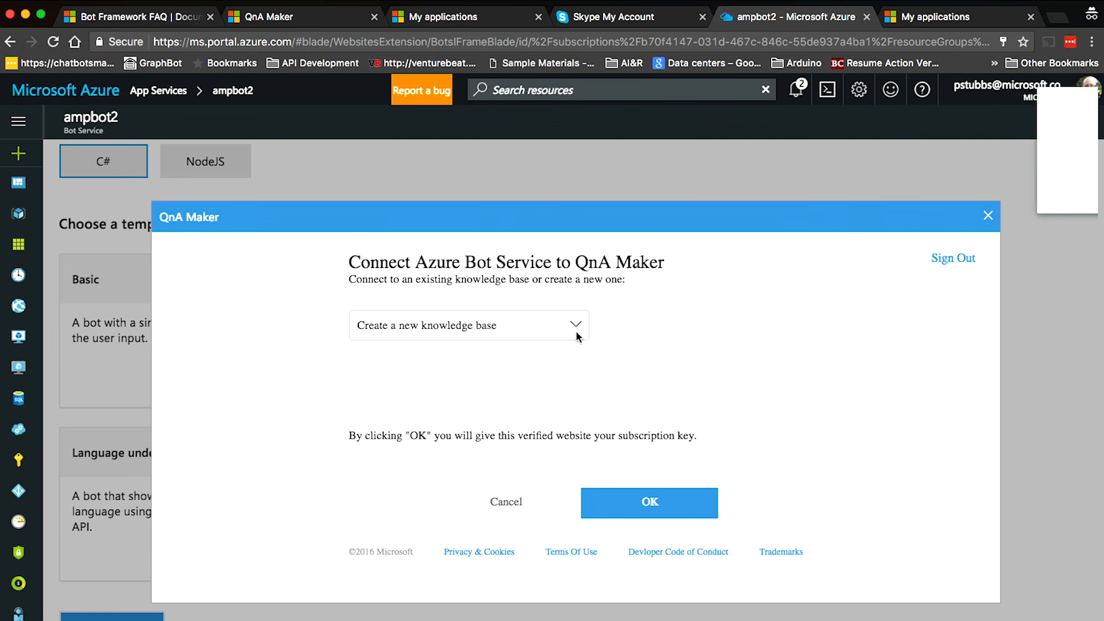
# Choose the existing ampbot knowledge base for ampbot2 and decline the LastPass prompt
pyautogui.click(467, 324)
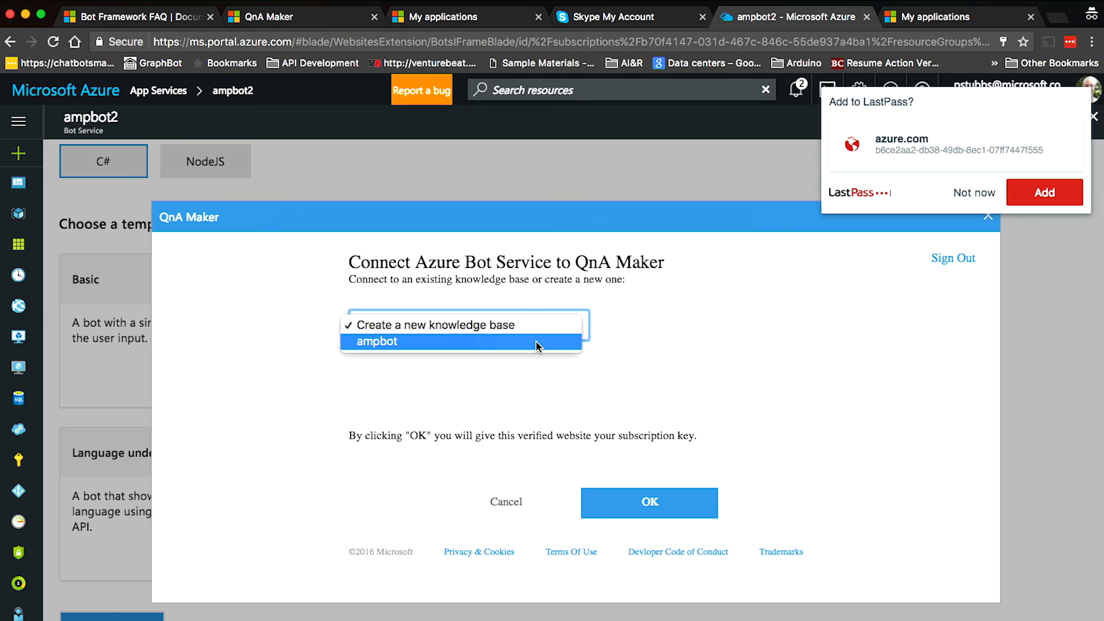
pyautogui.click(376, 342)
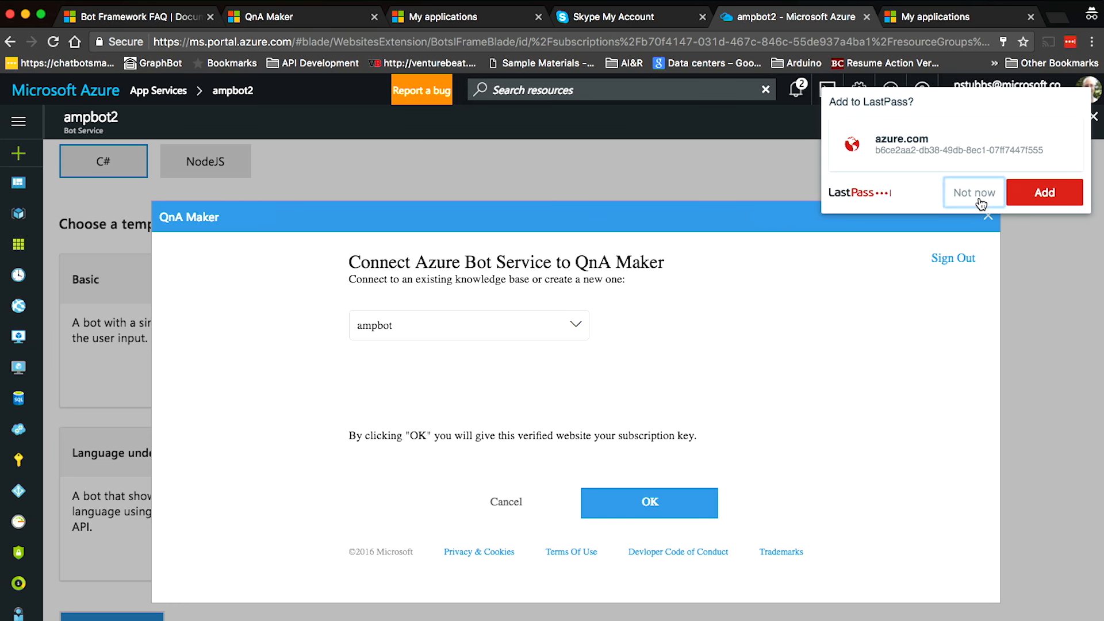
pyautogui.click(649, 502)
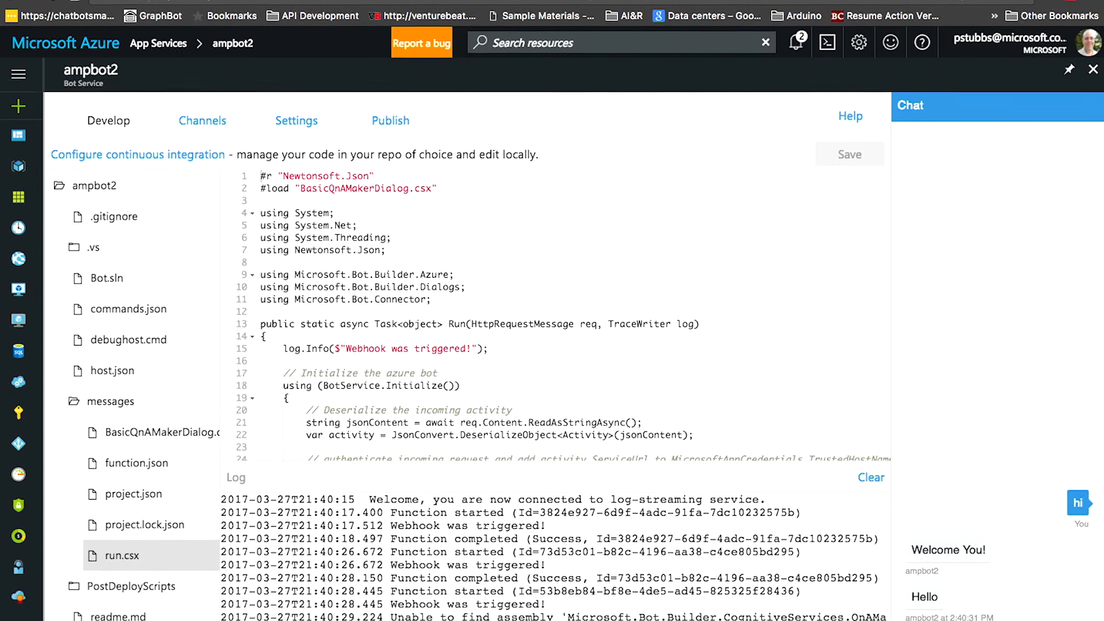
# Ask the test chat 'when did the bot framwork start' and bring up ampbot2's Channels
pyautogui.write('when did the bot framwork start')
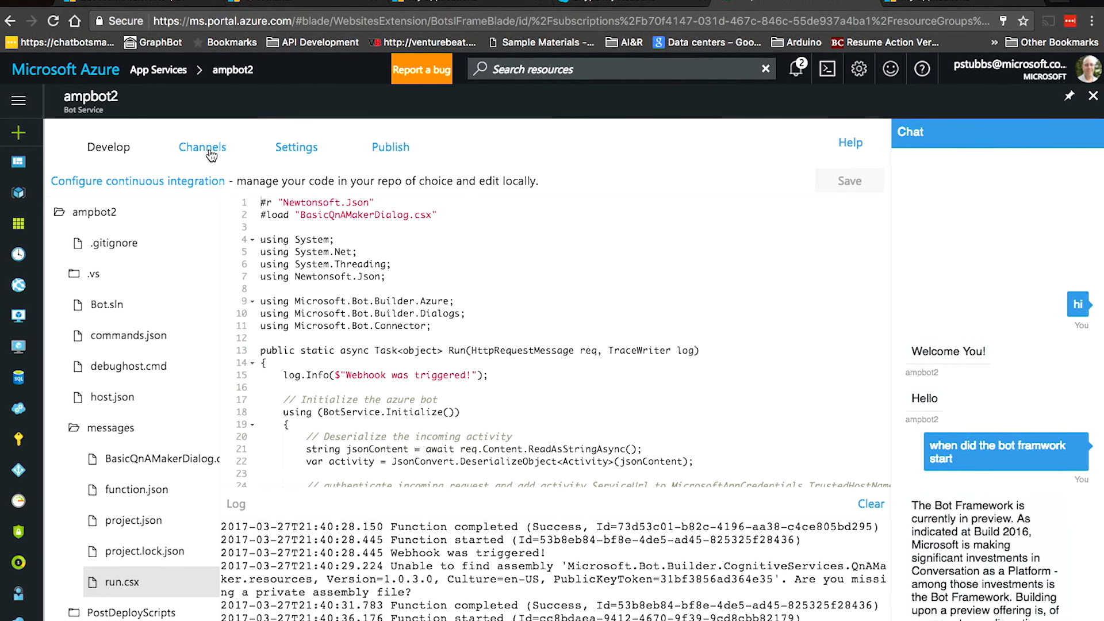
pyautogui.click(202, 148)
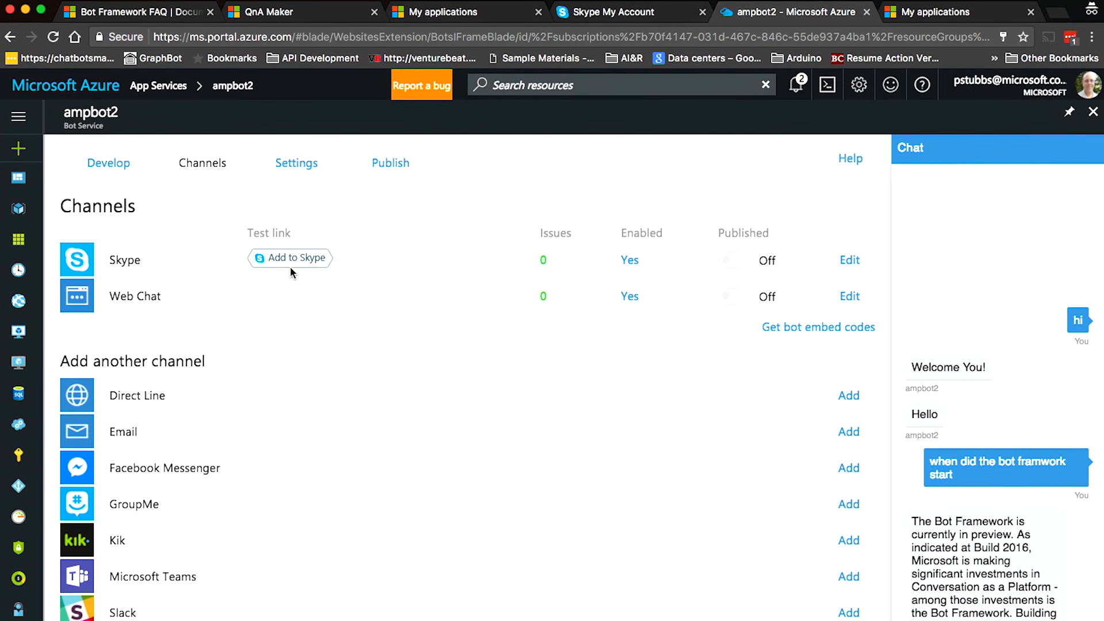
# Add ampbot2 to Skype contacts from the Skype channel's test link
pyautogui.click(290, 258)
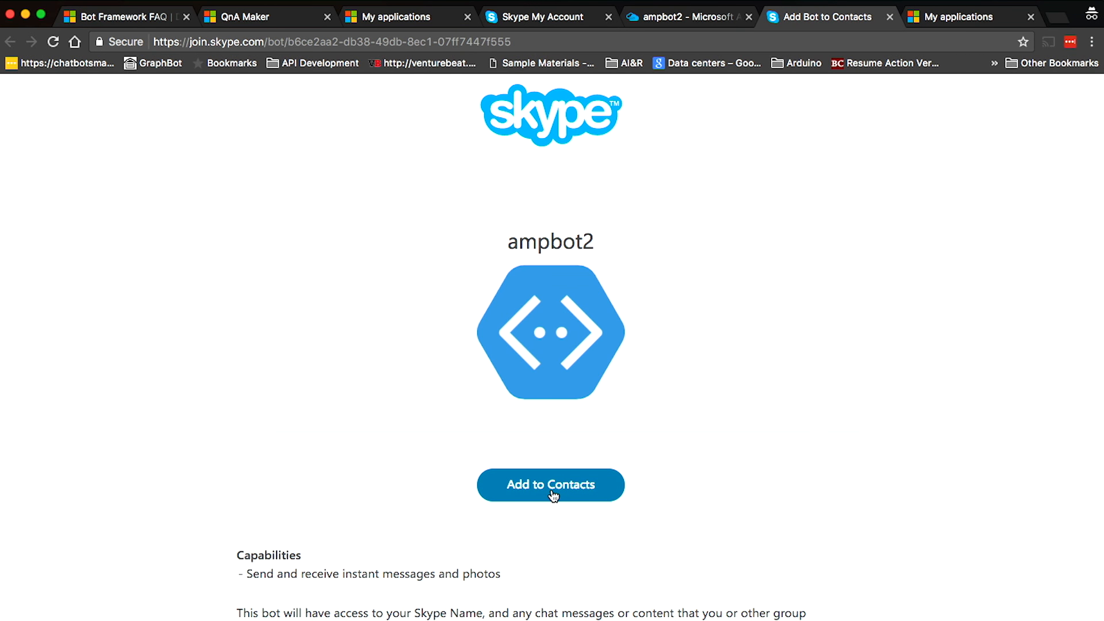
pyautogui.click(551, 484)
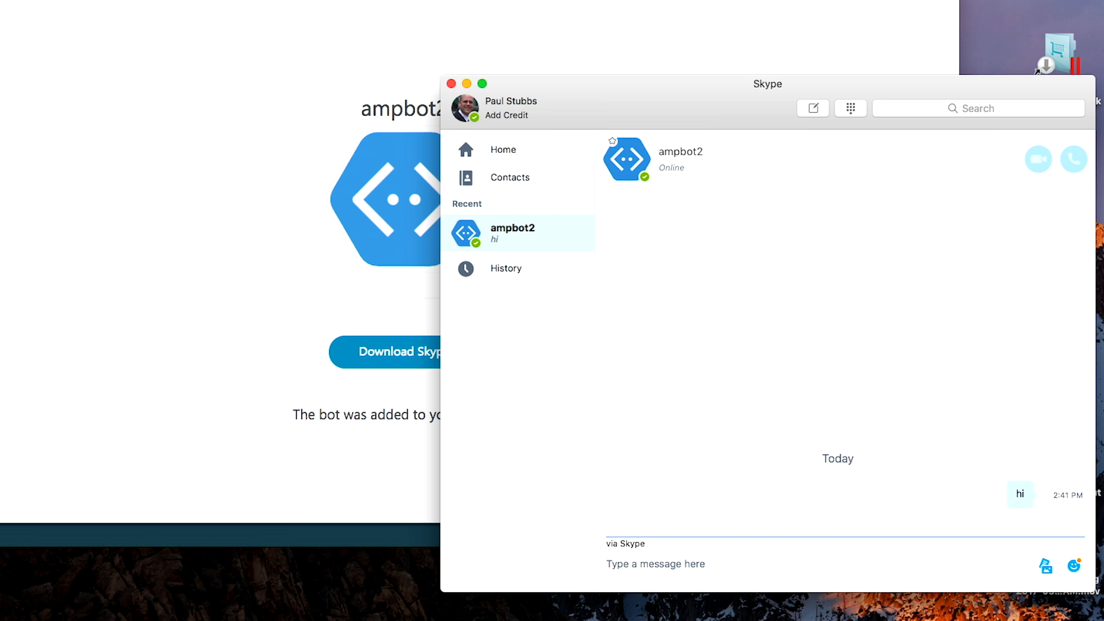
# Ask ampbot2 in Skype 'when did bot framwork start', then return to the QnA Maker deployment page
pyautogui.write('when did bot')
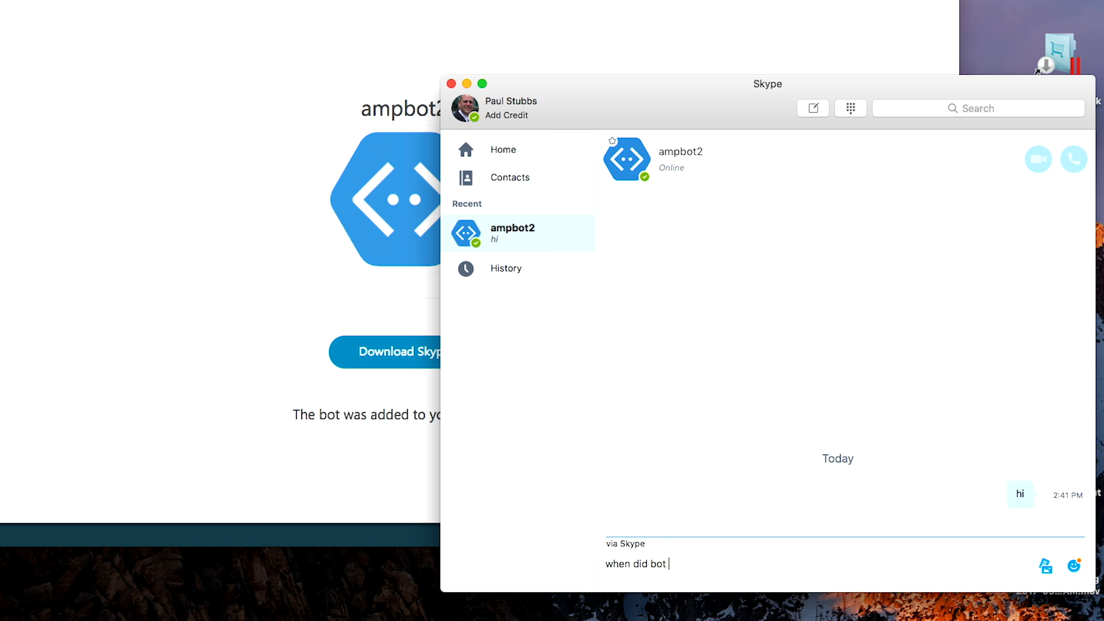
pyautogui.write('framwork')
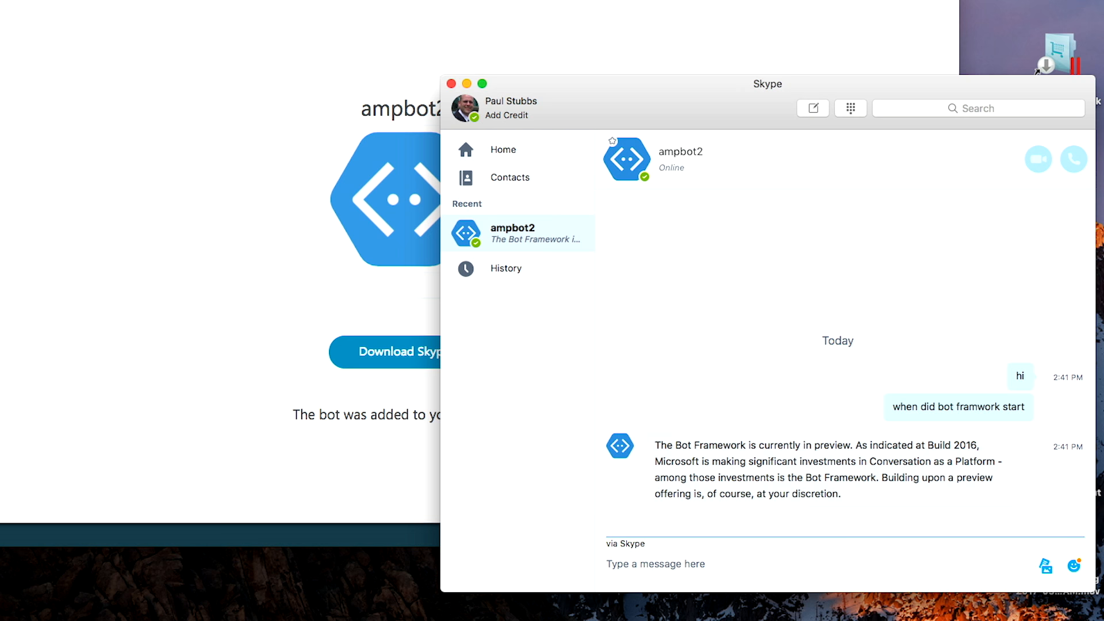
pyautogui.click(654, 563)
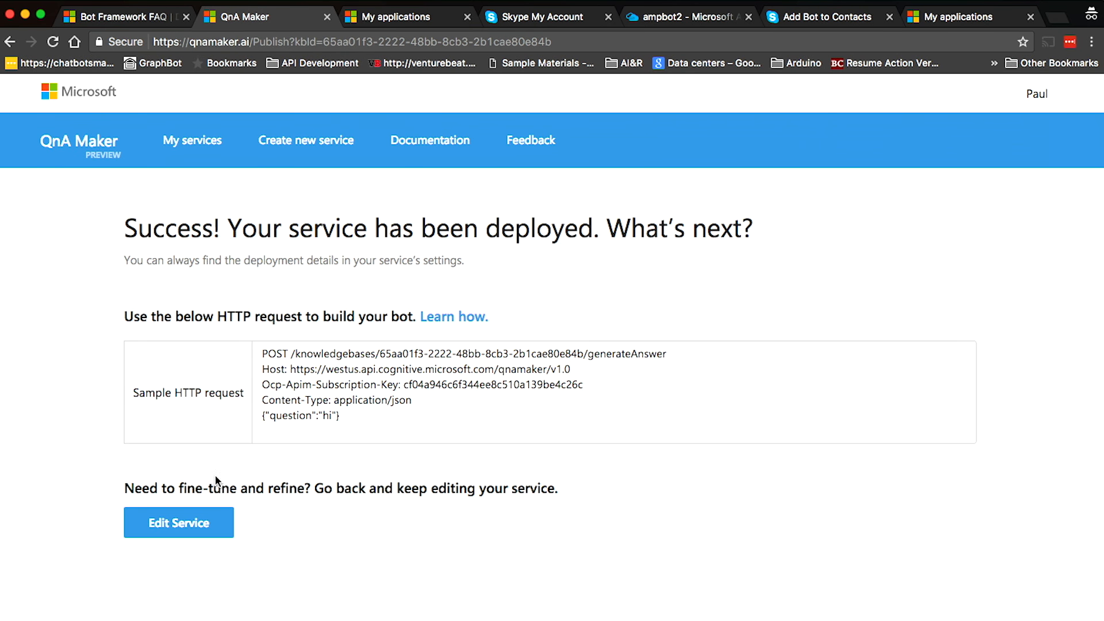
# Add a 'Hello' → 'Hello to you too.' pair to ampbot and save and retrain
pyautogui.click(179, 523)
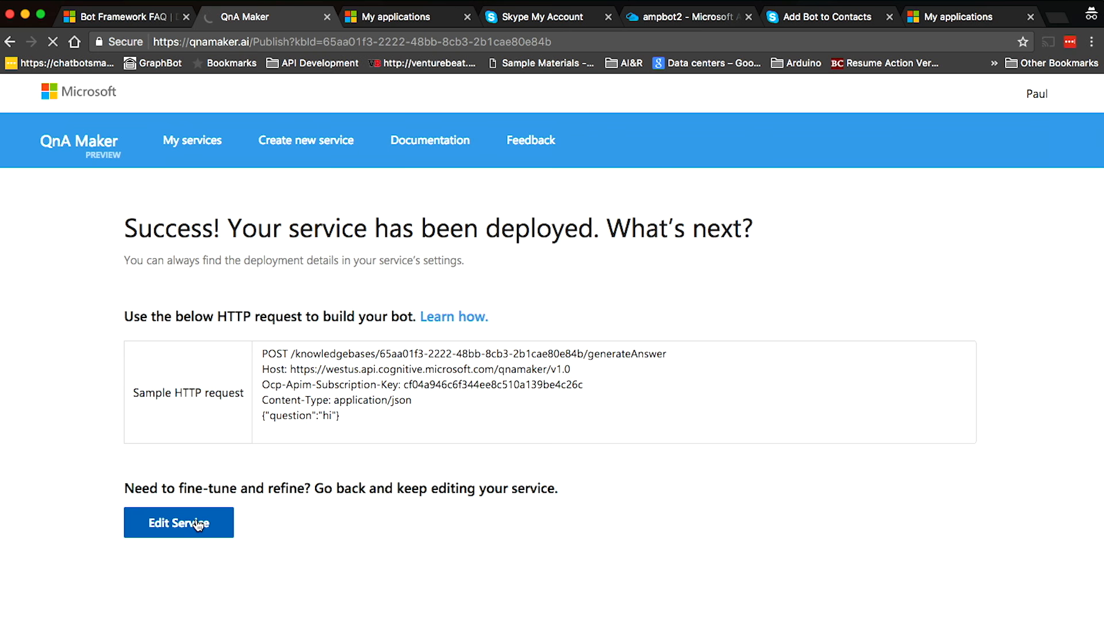
pyautogui.click(178, 522)
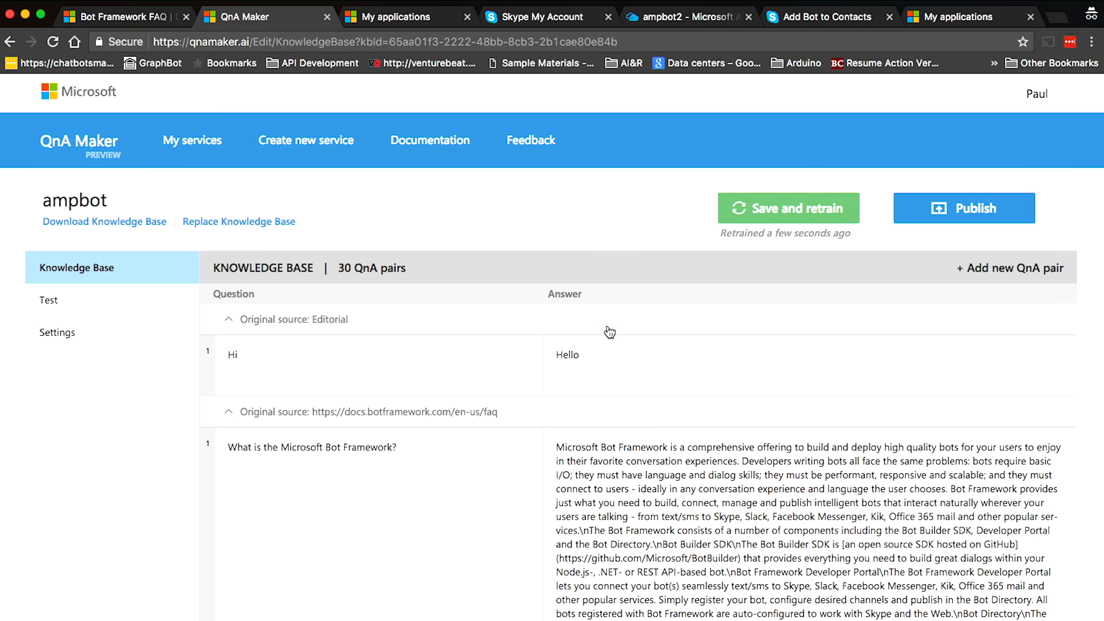
pyautogui.click(1009, 268)
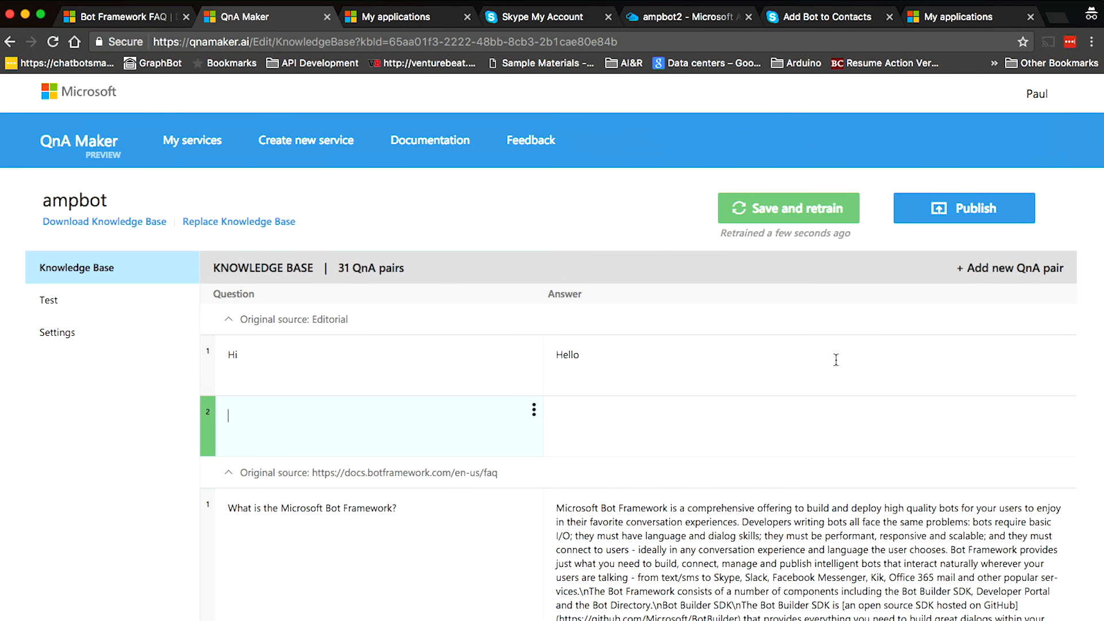
pyautogui.moveTo(469, 429)
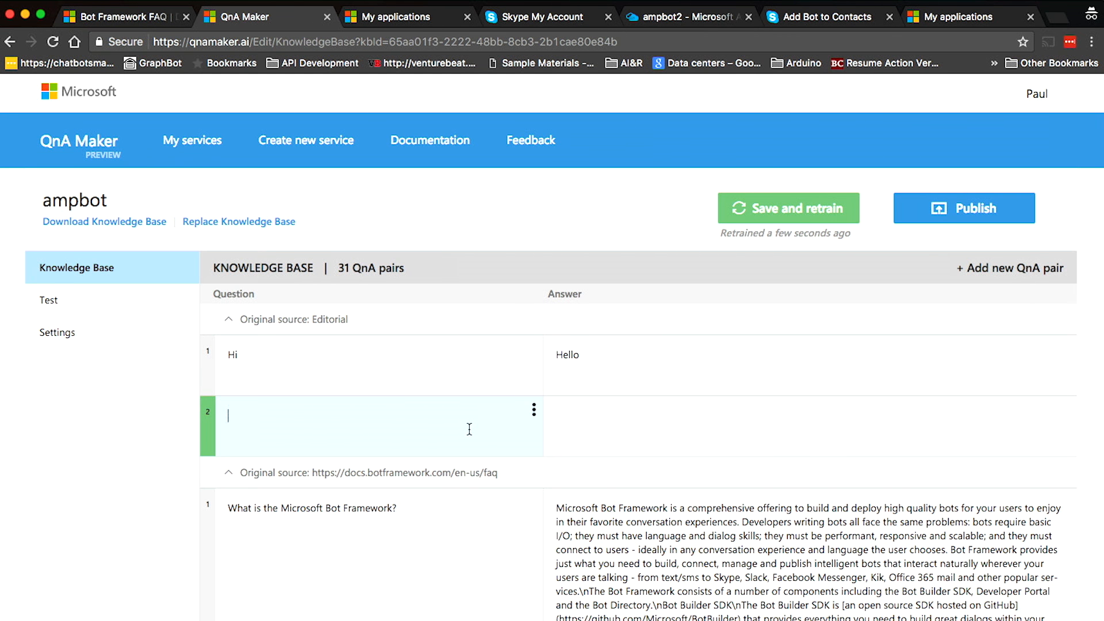
pyautogui.write('Hello')
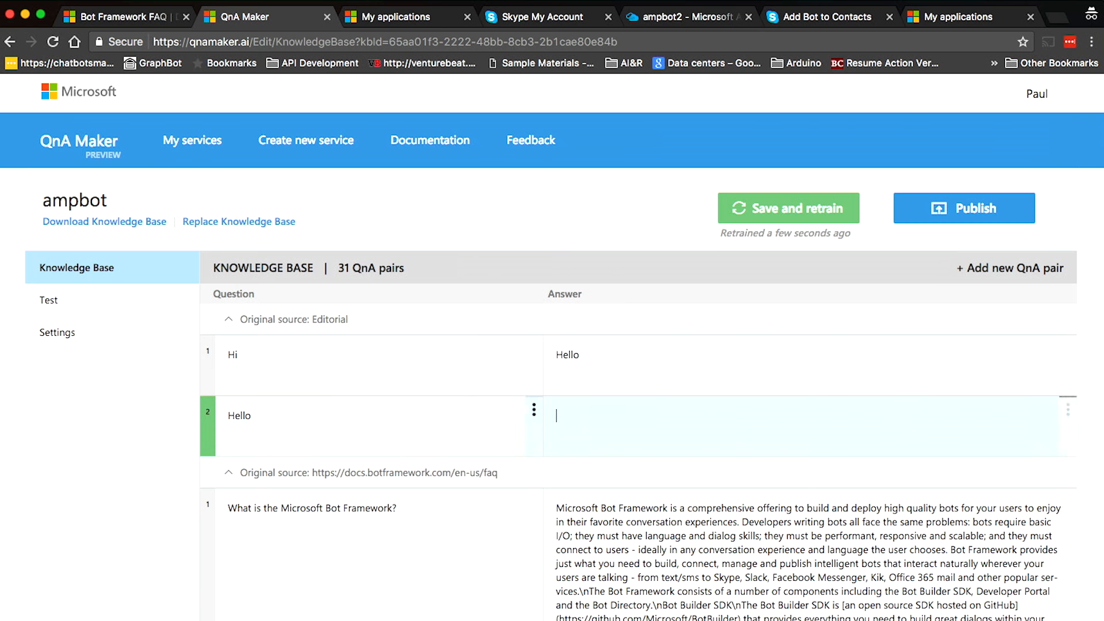
pyautogui.write('Hello to you too.')
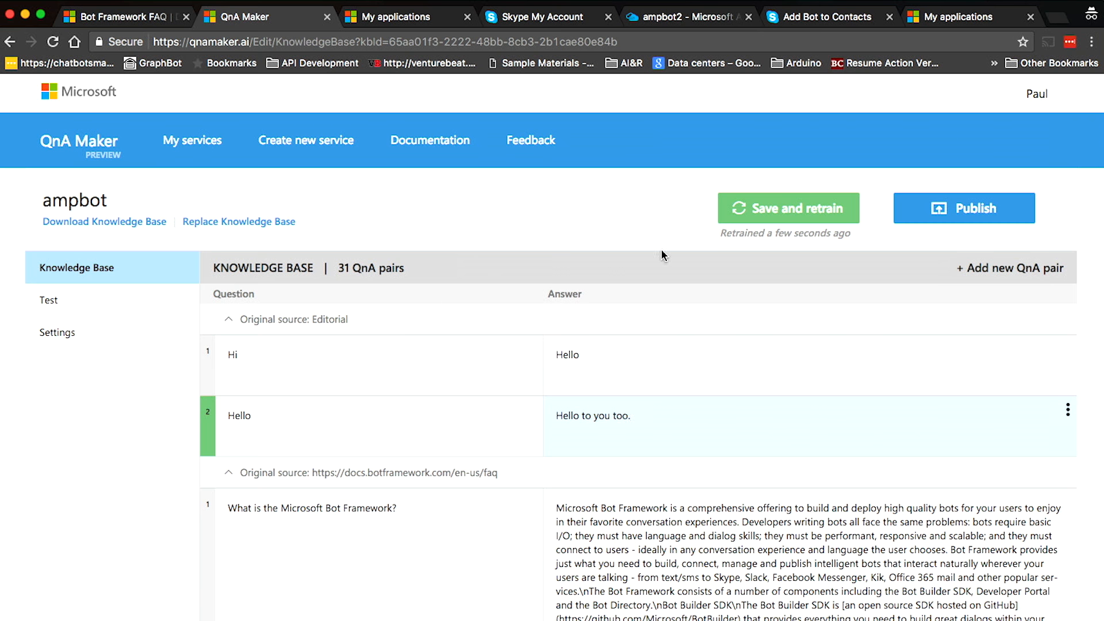
pyautogui.click(788, 208)
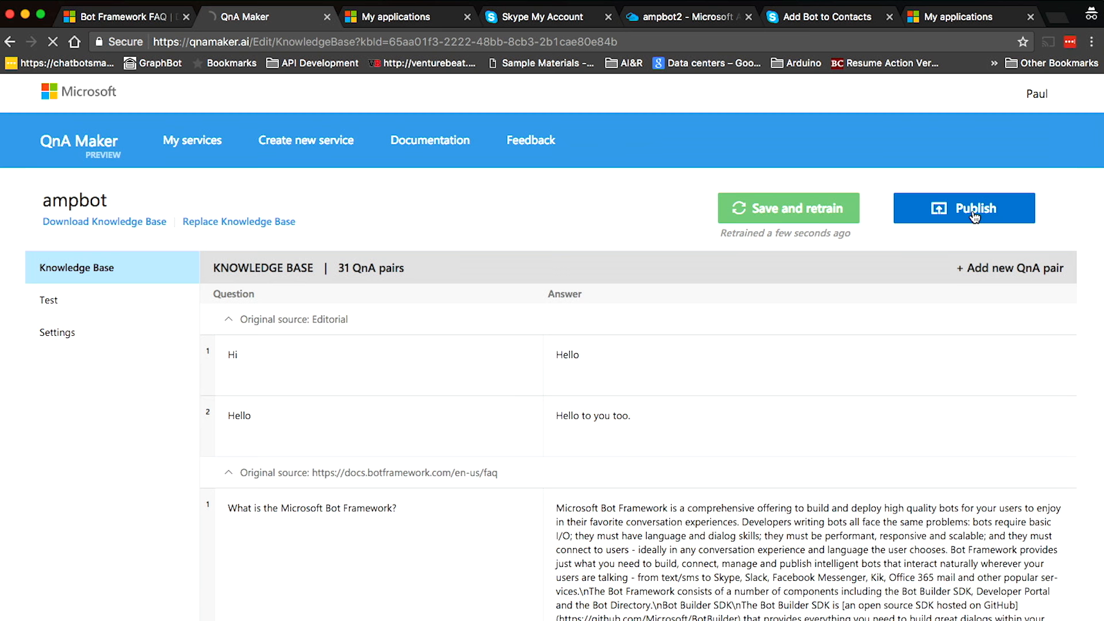
# Publish the updated ampbot knowledge base, confirming the reviewed changes
pyautogui.click(964, 208)
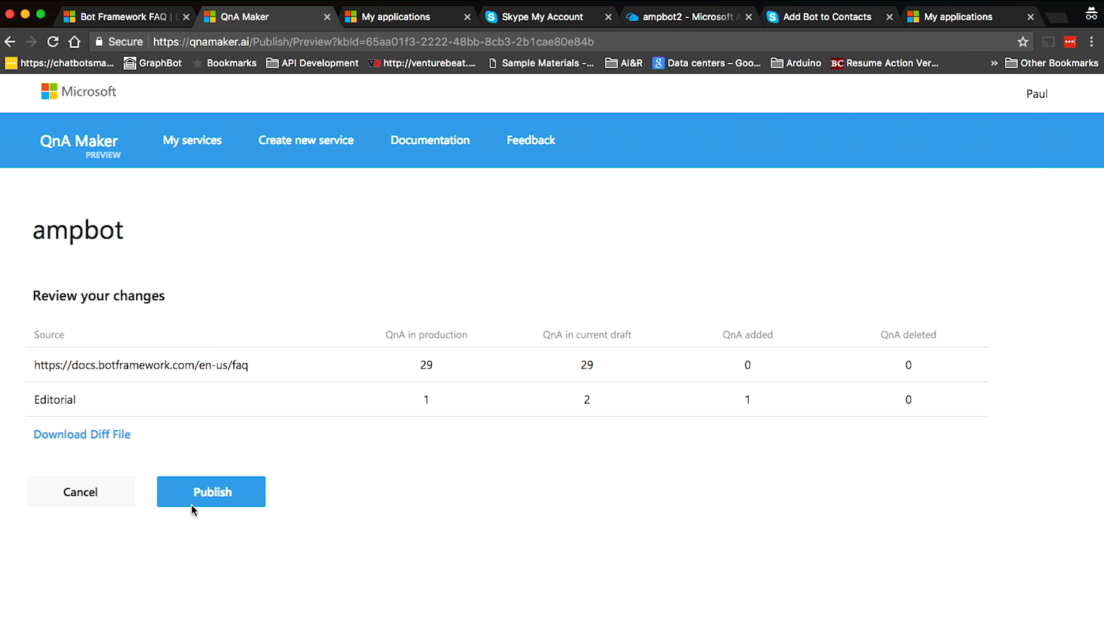
pyautogui.click(209, 491)
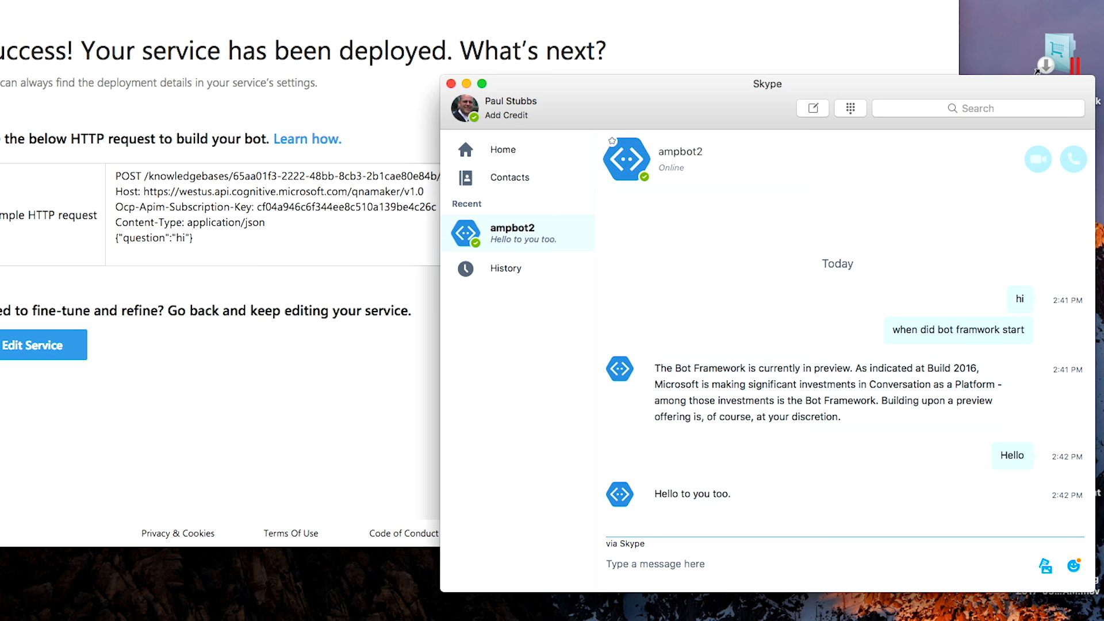
pyautogui.click(655, 563)
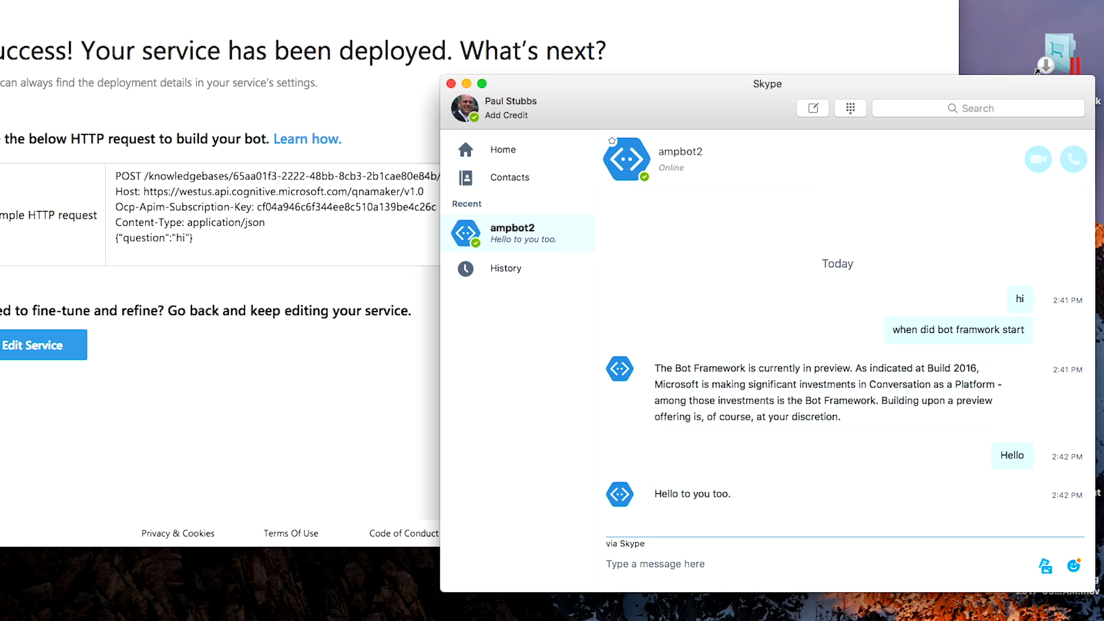
pyautogui.click(654, 563)
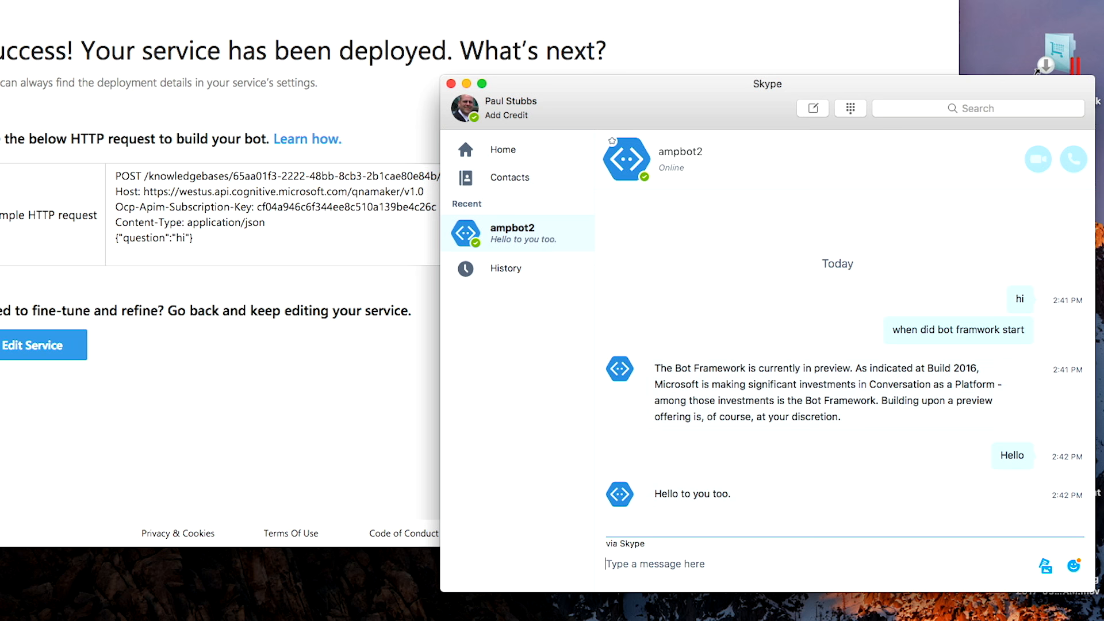
pyautogui.click(654, 563)
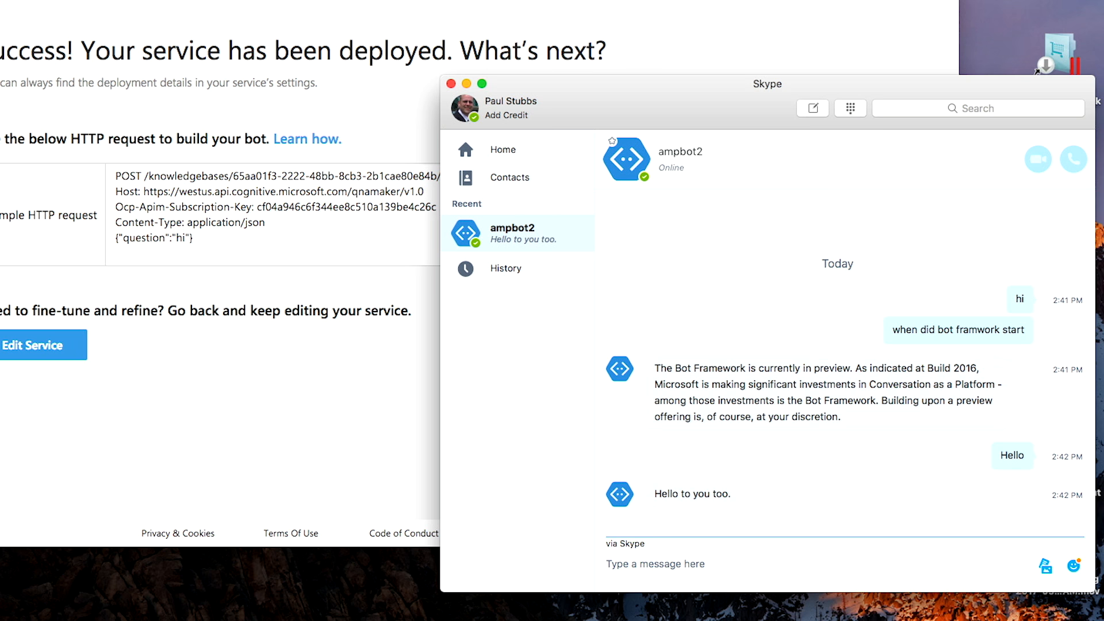
pyautogui.click(654, 564)
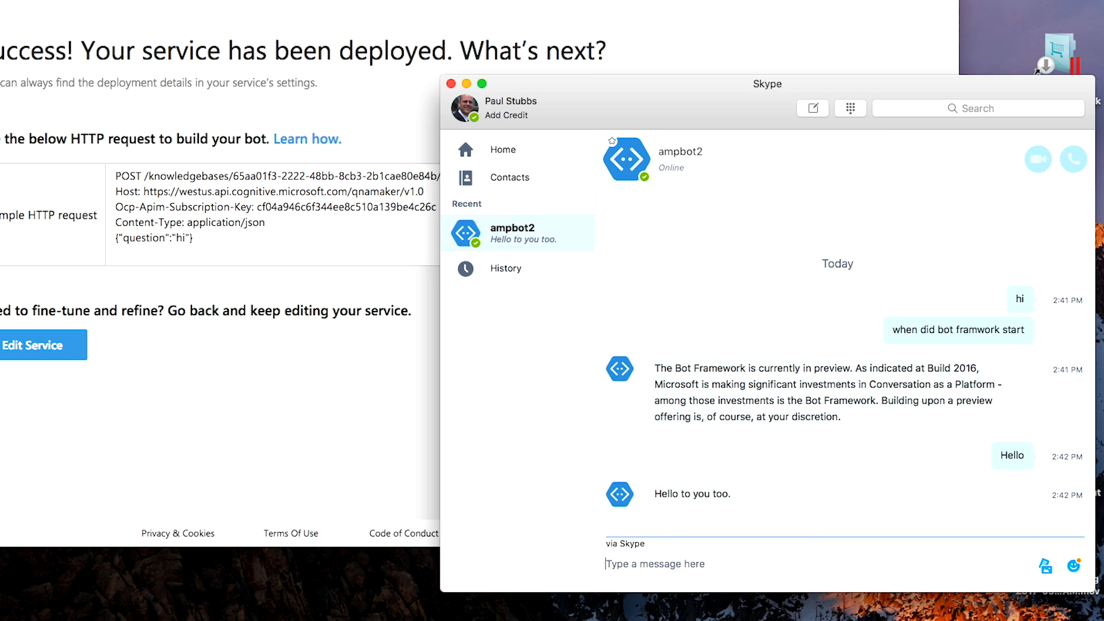